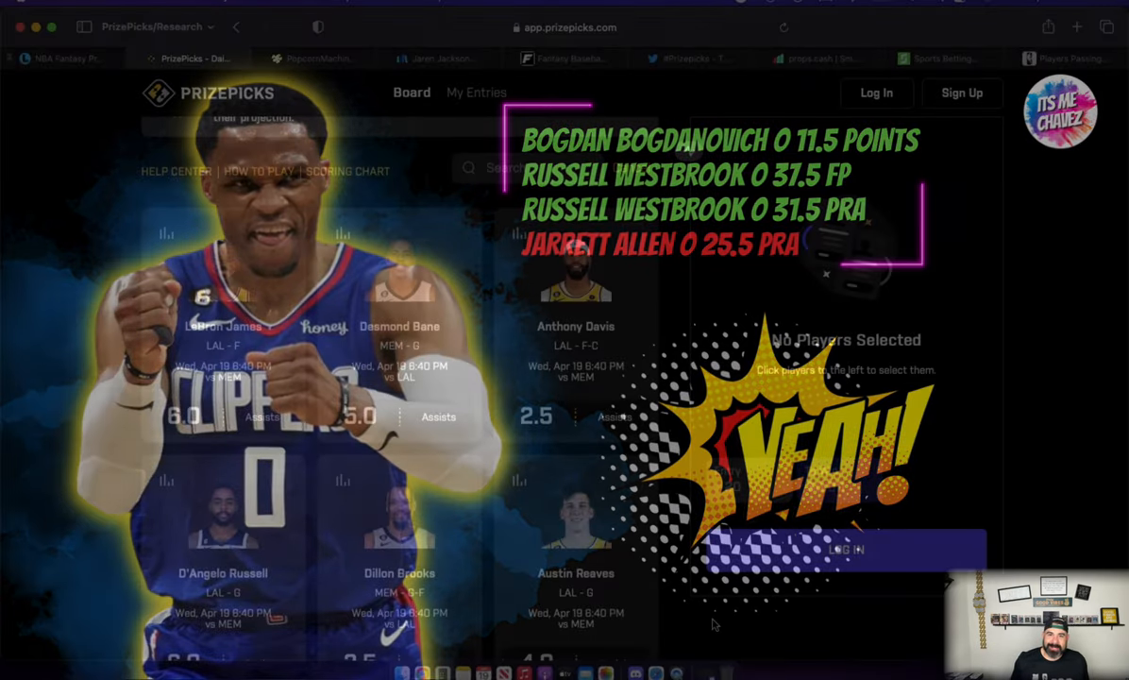
Search Miami and take Gabe Vincent over 9.5 points and Max Strus over 3.5 rebounds.
text(Miami)
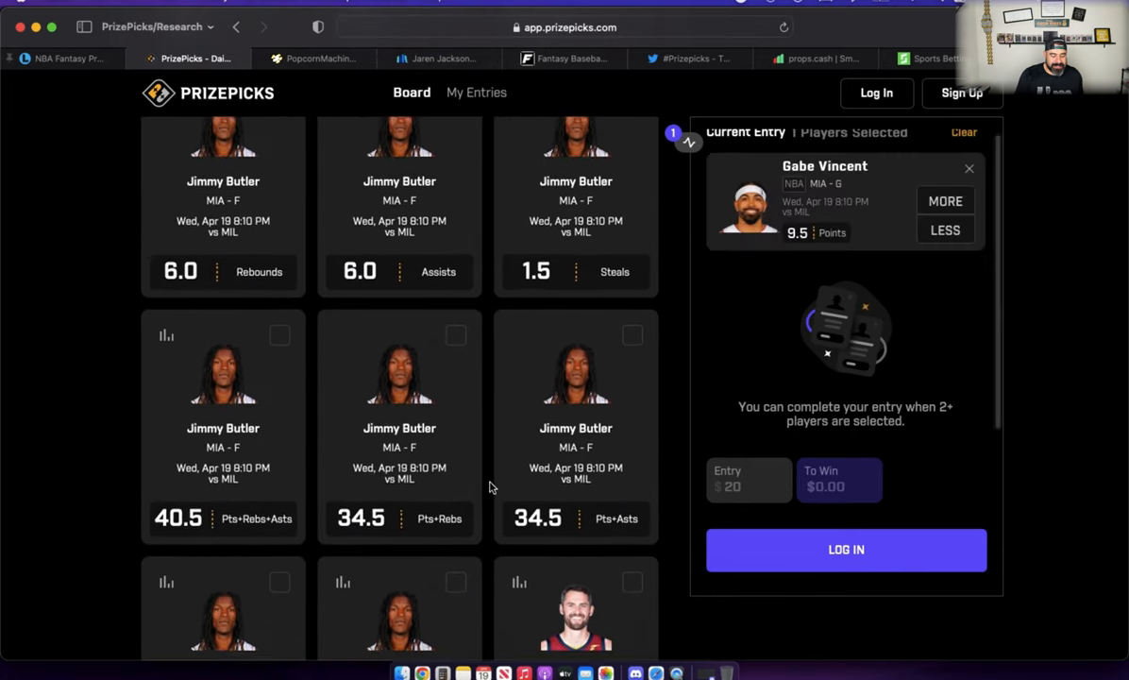
scroll(down, 3)
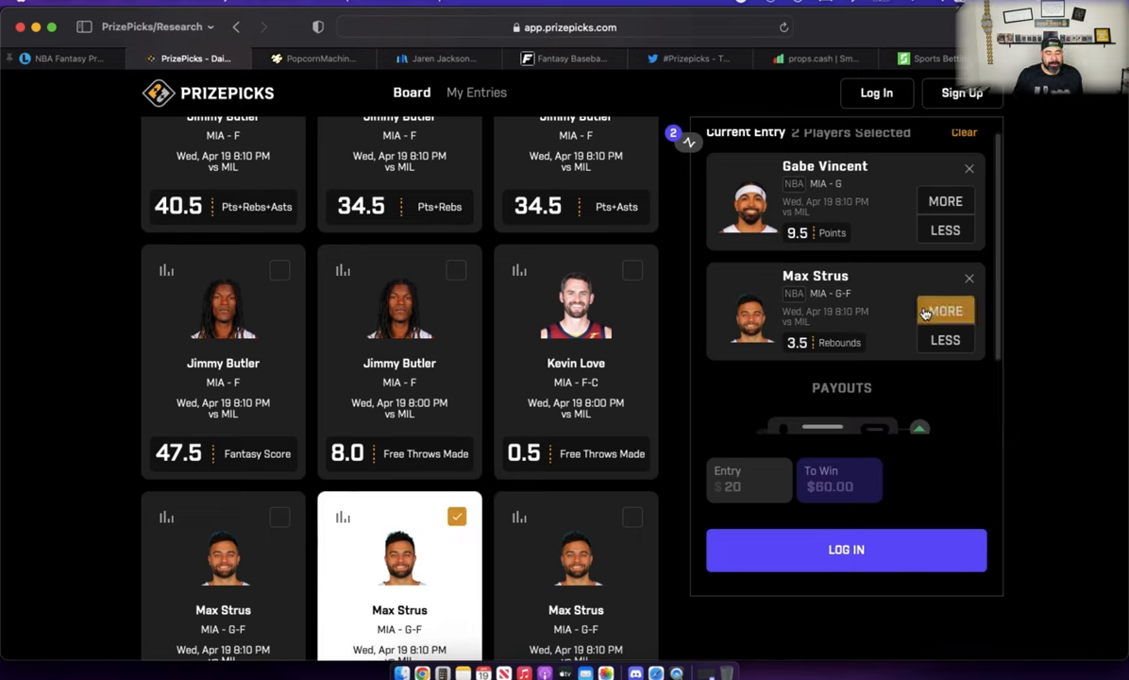
mouse_move(945, 200)
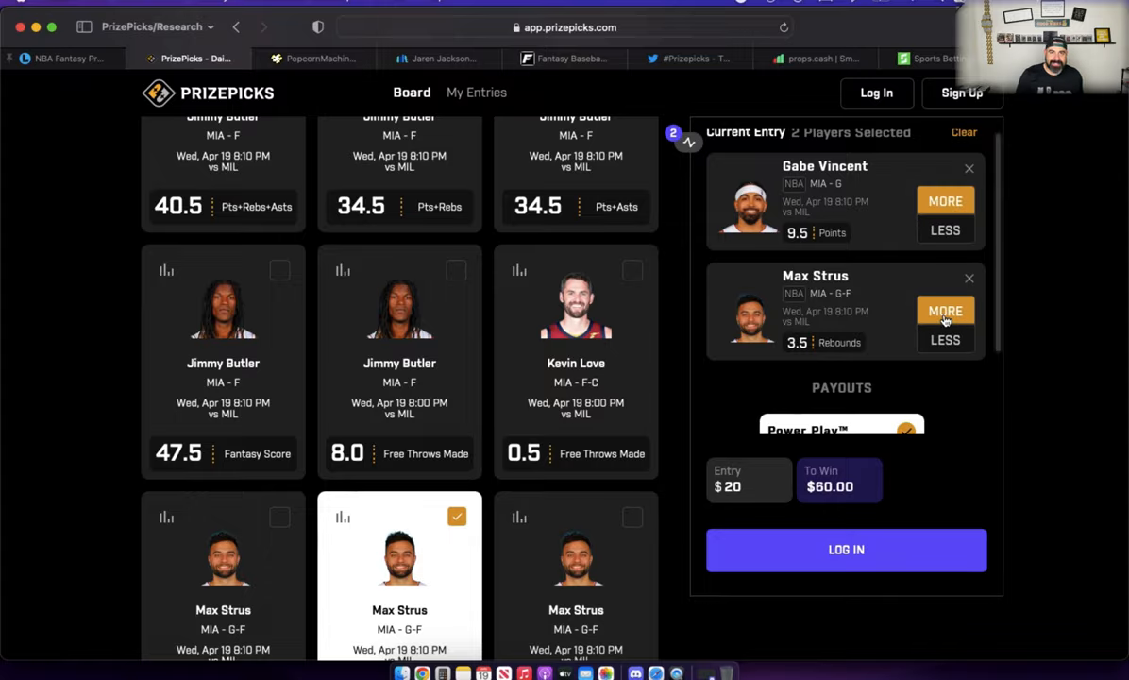
click(817, 58)
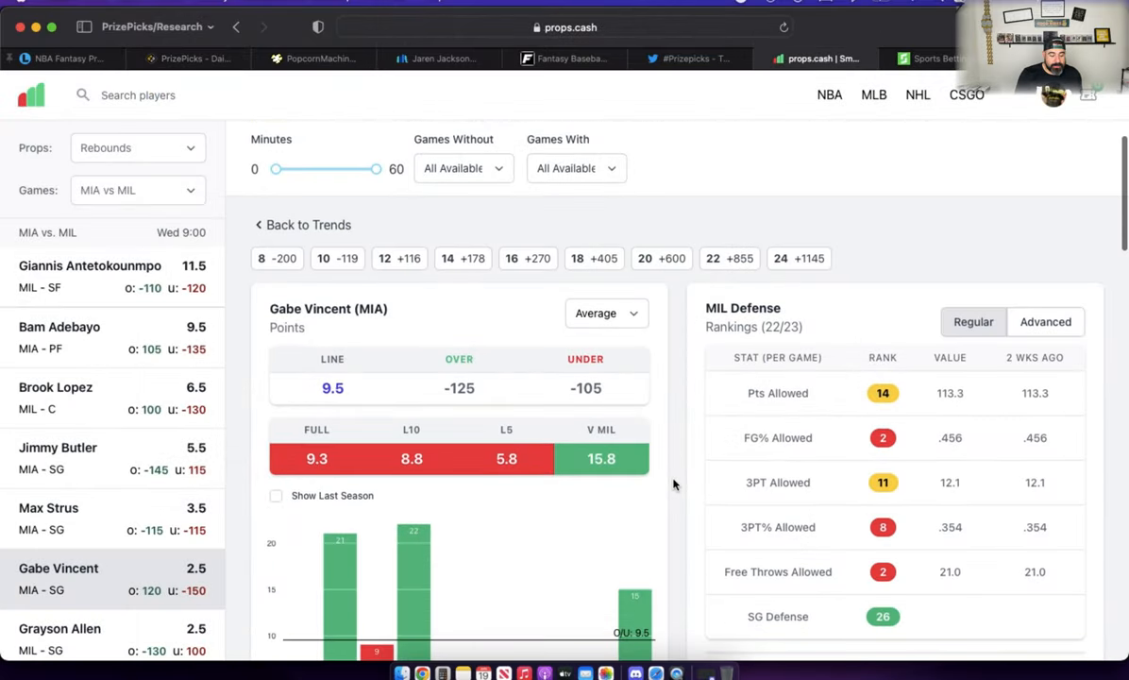
Review Gabe Vincent's points log, hitting over 9.5 in 3 of the last 10 games.
scroll(down, 3)
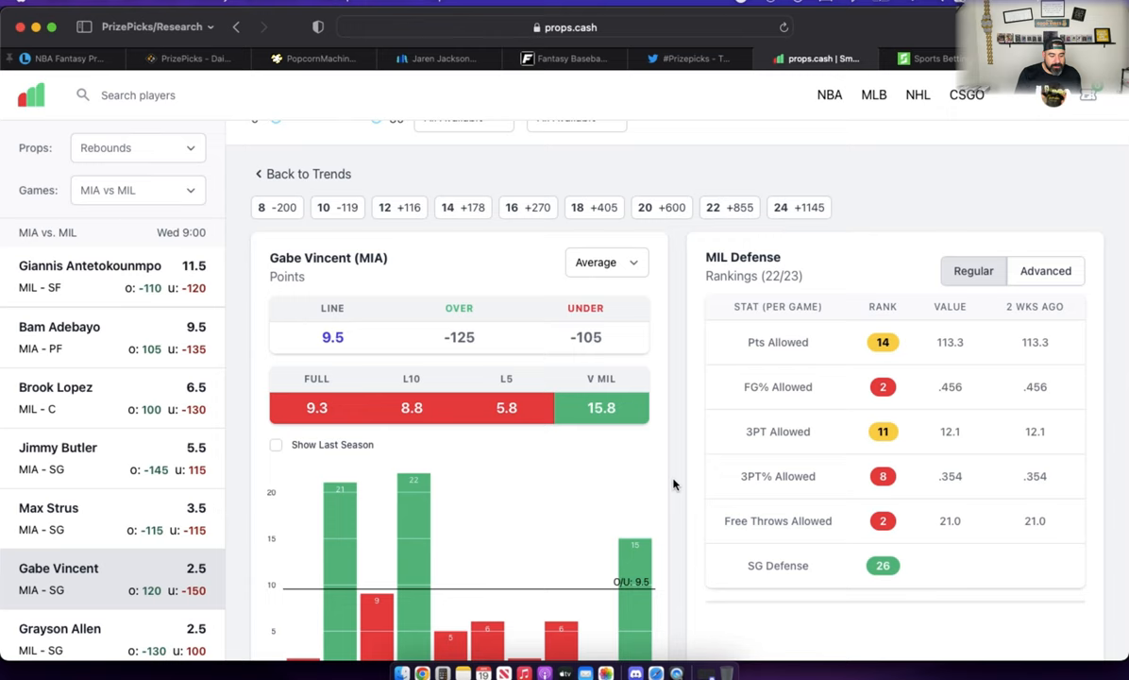
scroll(down, 3)
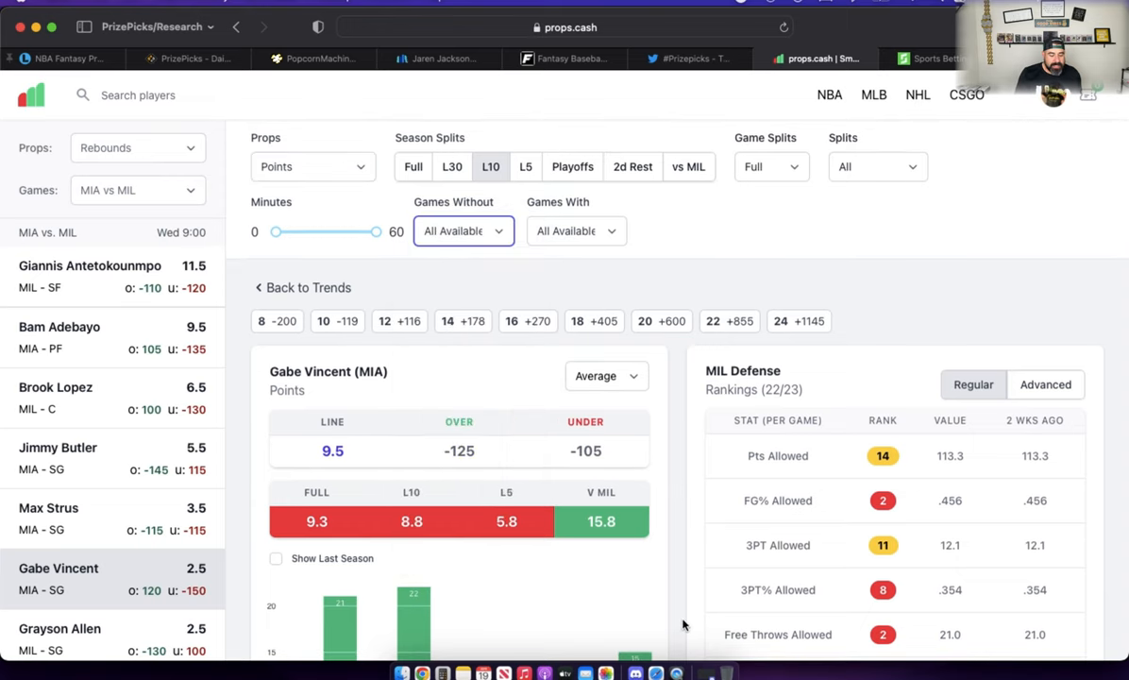
scroll(down, 3)
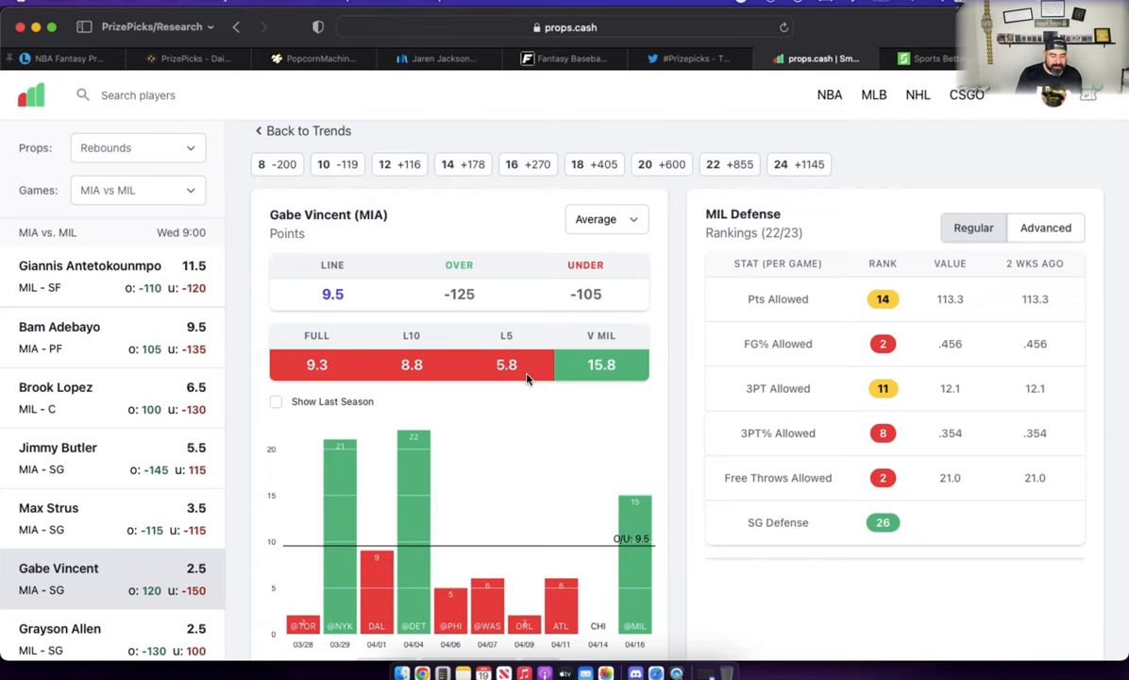
mouse_move(539, 421)
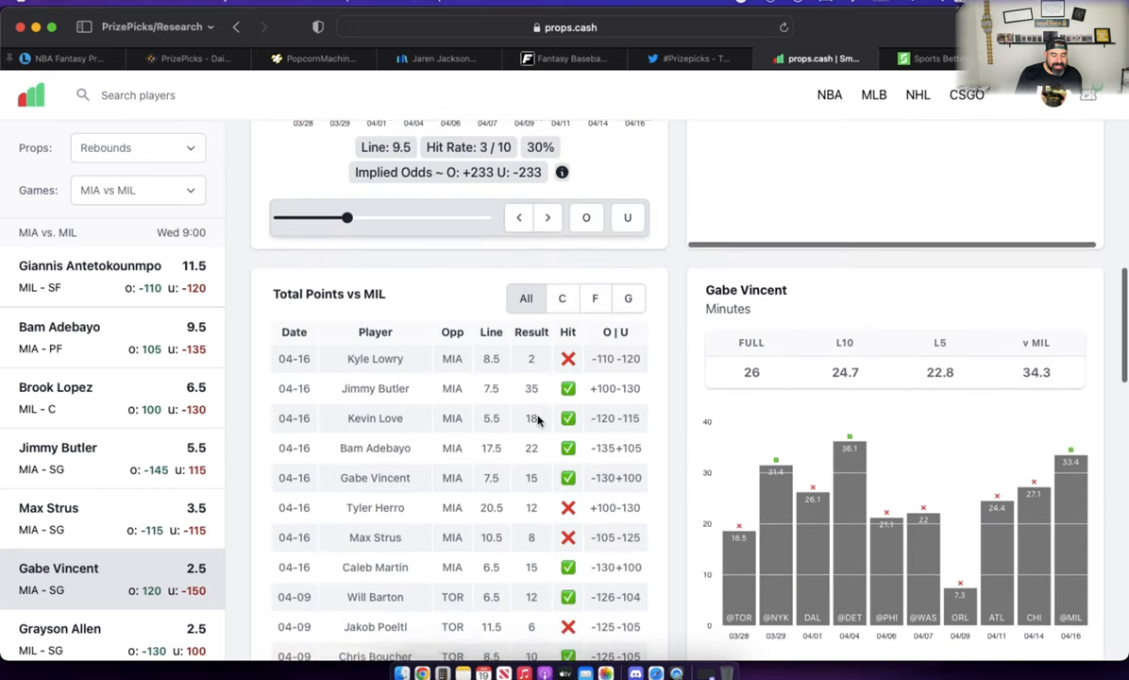
scroll(down, 3)
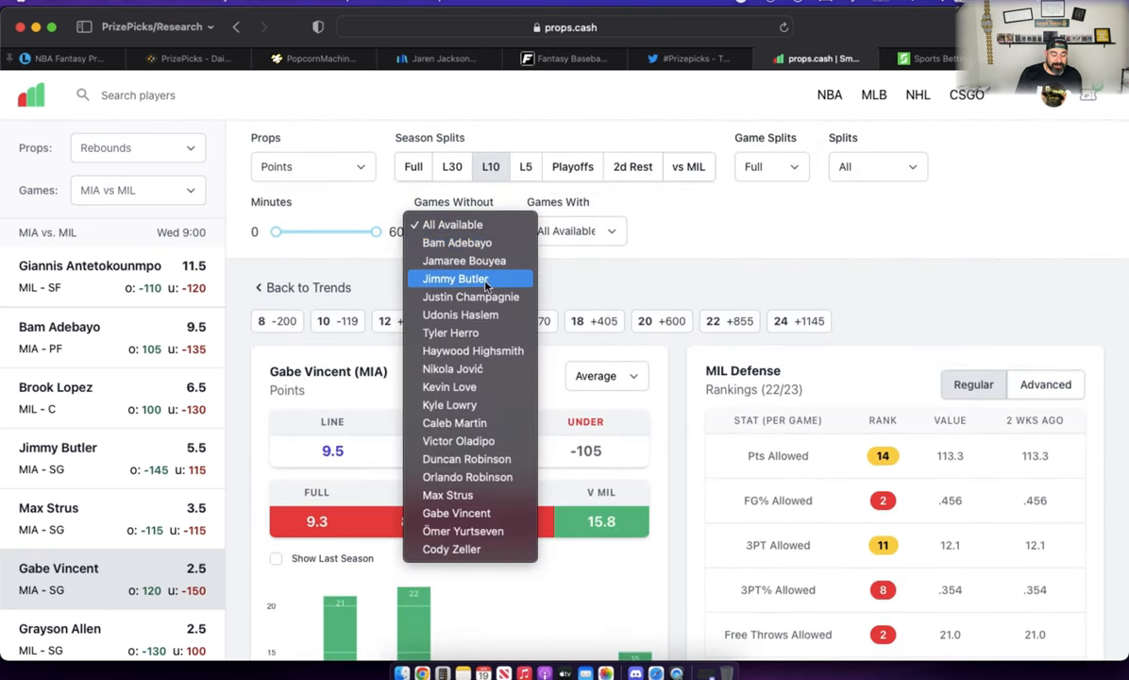
mouse_move(463, 333)
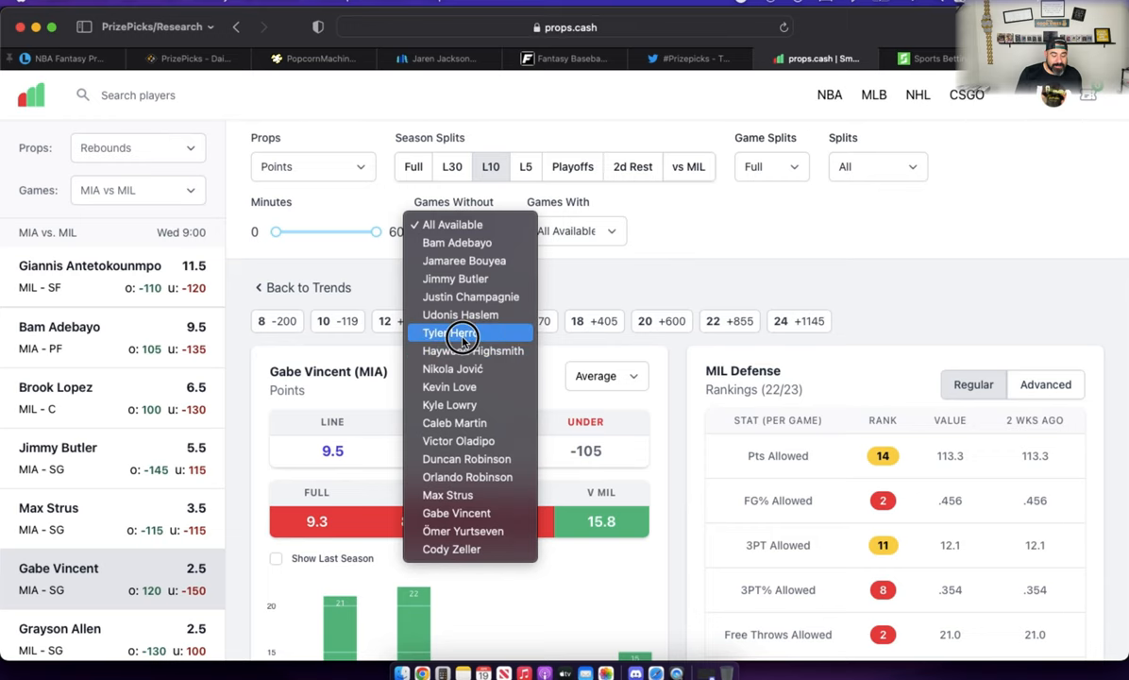
Filter Vincent's points to games without Tyler Herro, raising the hit rate to 8 of 10.
click(446, 333)
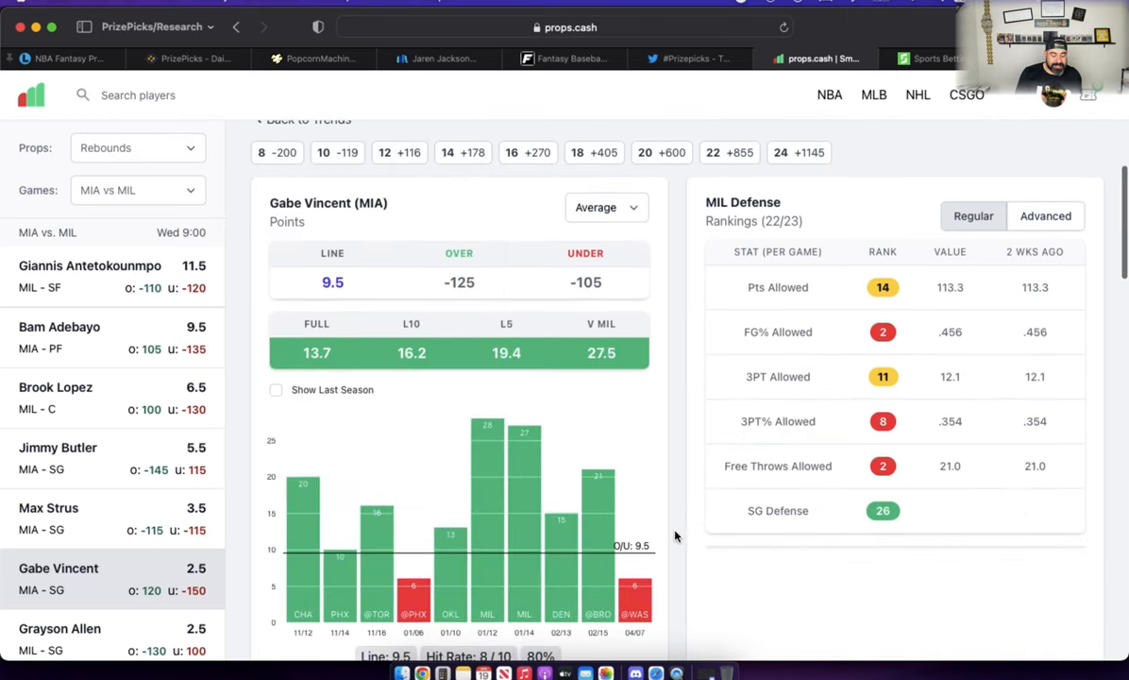
mouse_move(661, 449)
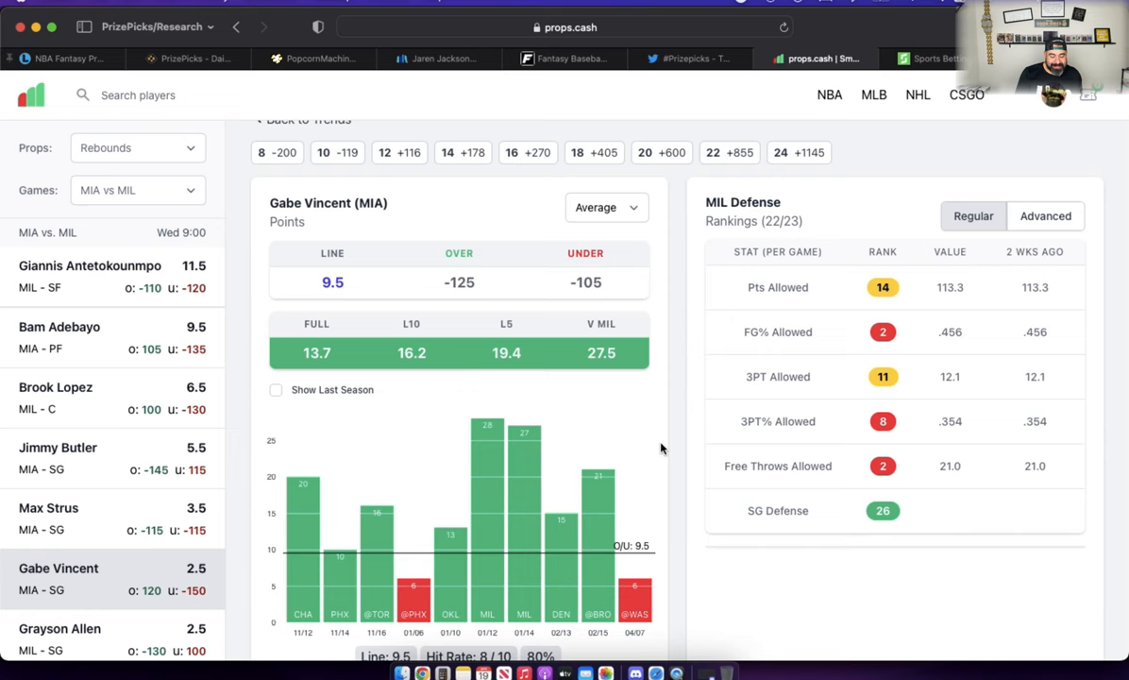
scroll(down, 3)
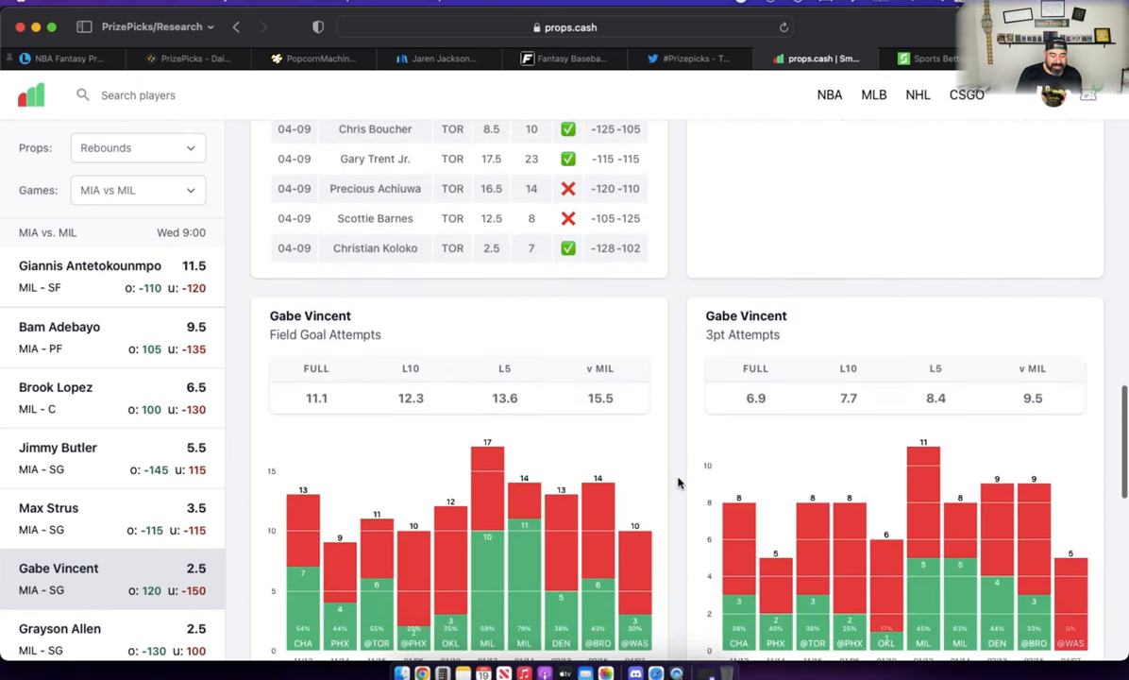
mouse_move(442, 407)
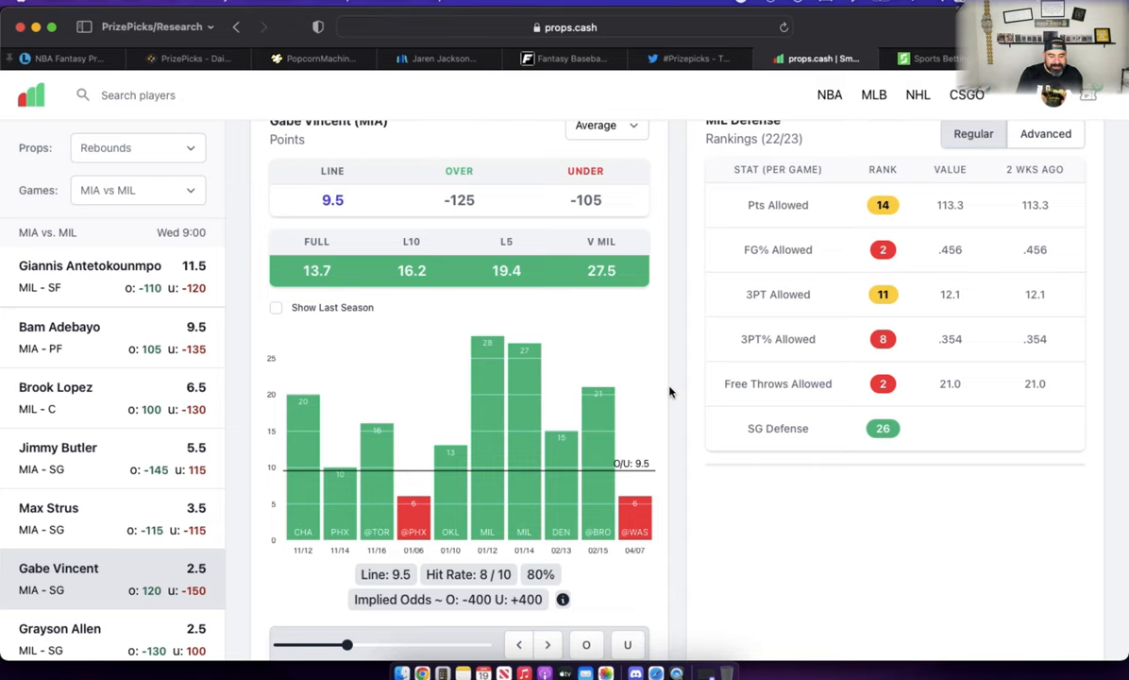
Review Vincent's minutes and shot attempts, then bring up Max Strus's 13.5 points page.
scroll(down, 3)
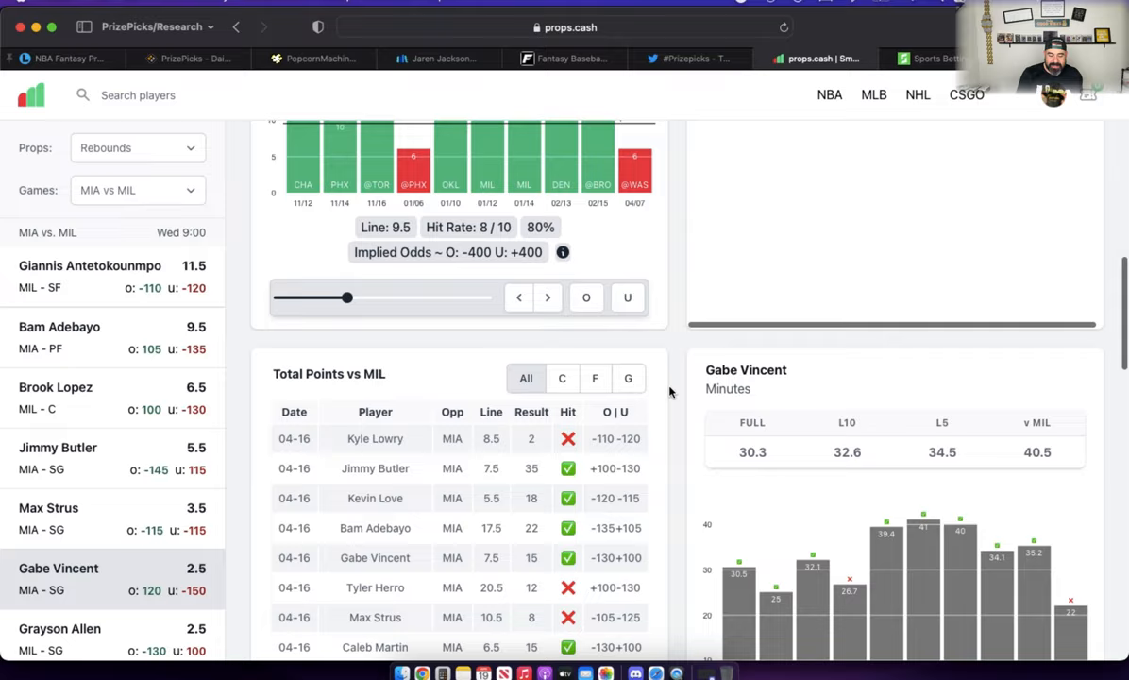
scroll(down, 3)
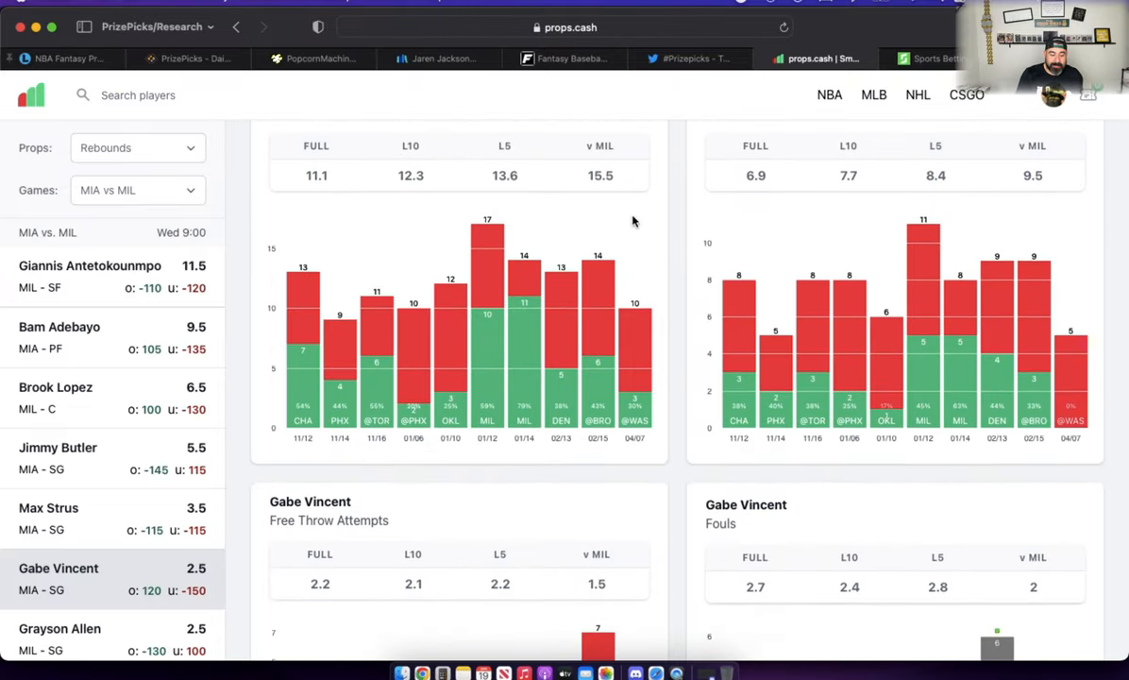
scroll(down, 3)
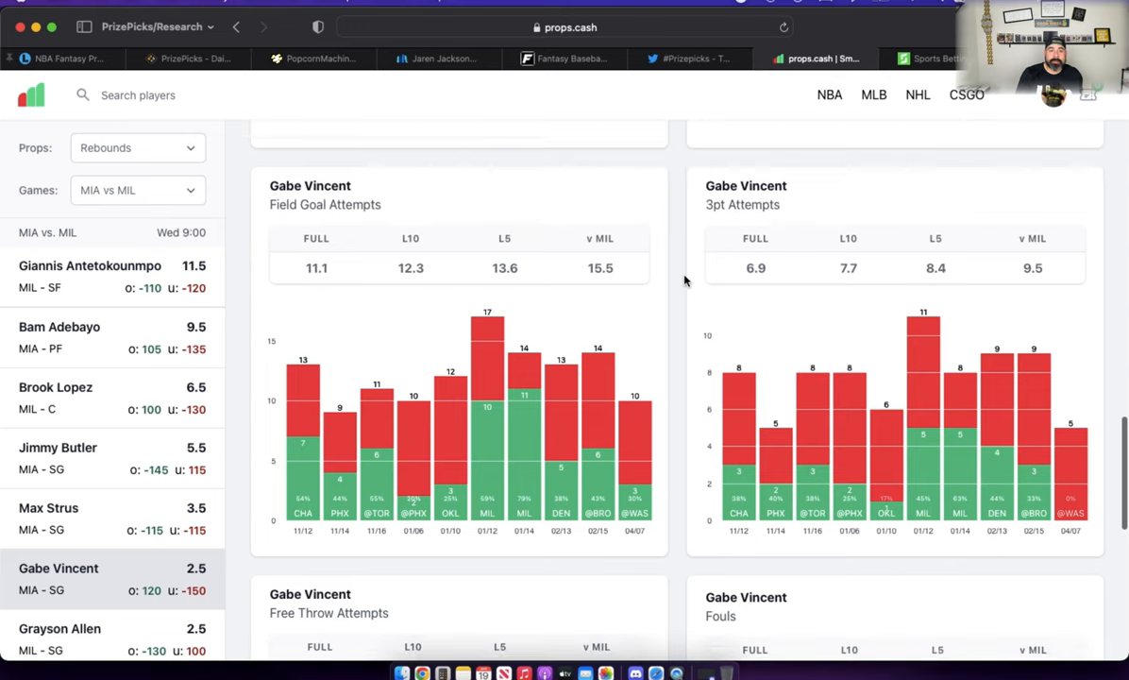
scroll(down, 3)
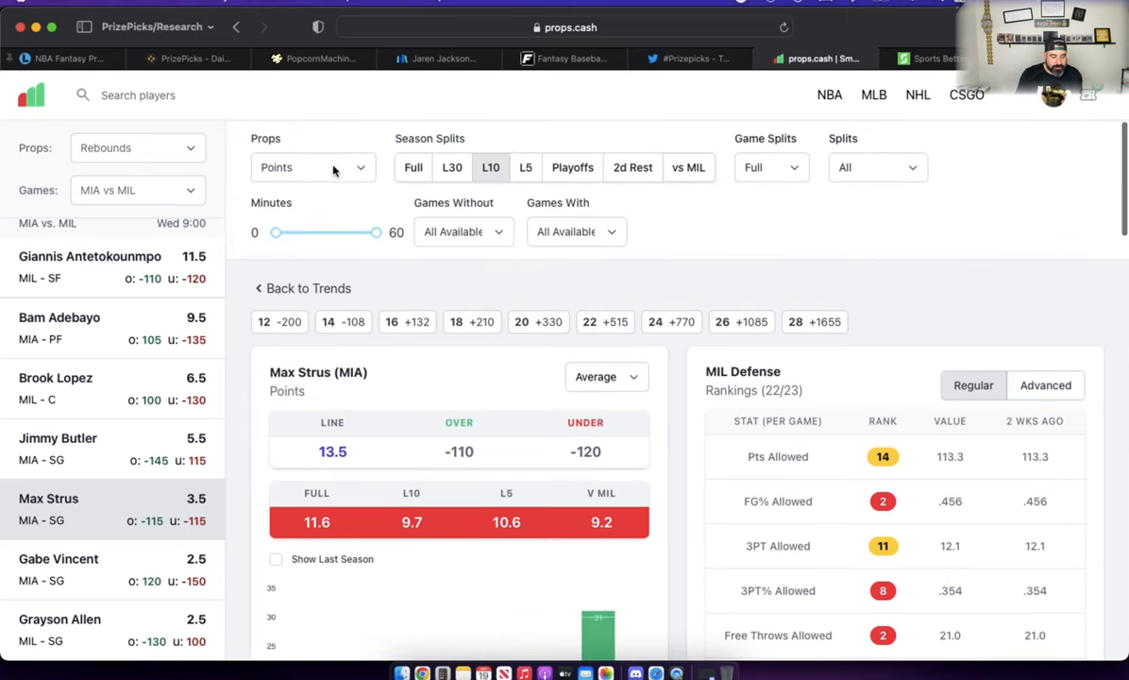
Show Max Strus's rebounds without Tyler Herro: 5.1 average, 7 of 10 over 3.5.
click(312, 167)
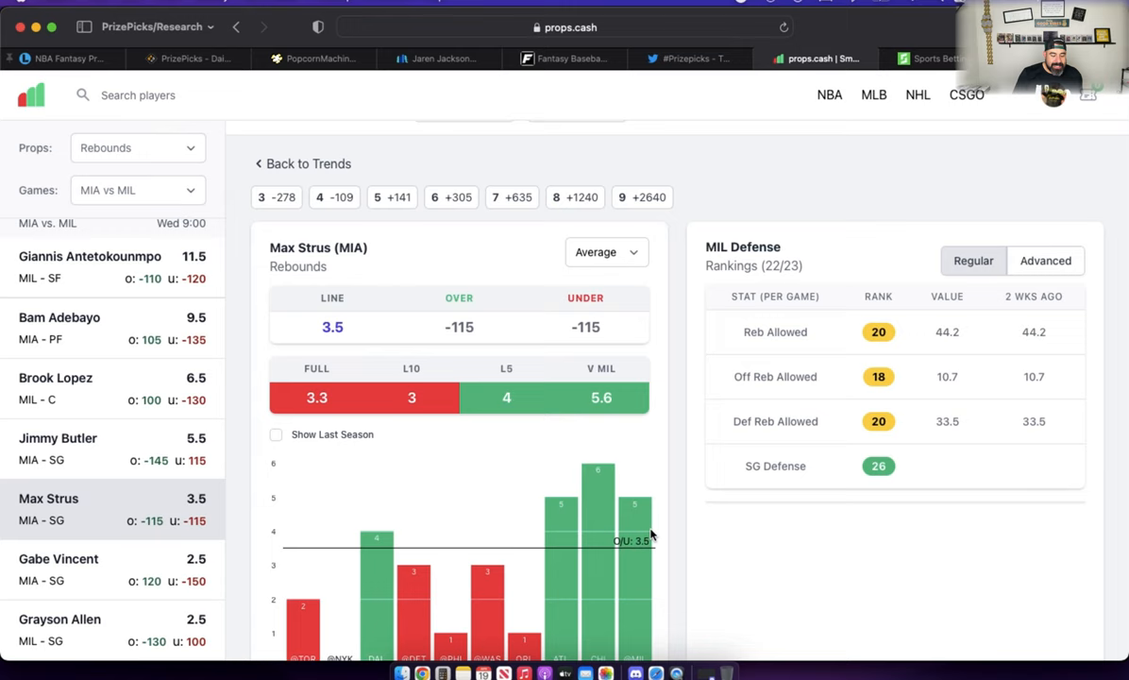
scroll(down, 3)
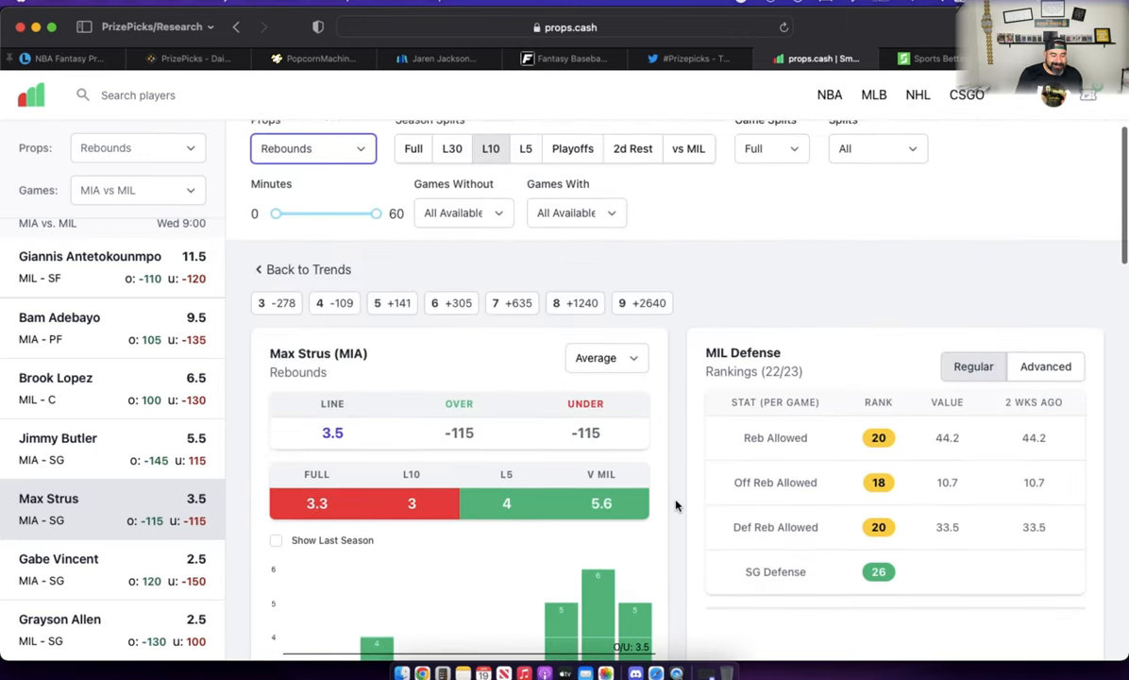
mouse_move(506, 220)
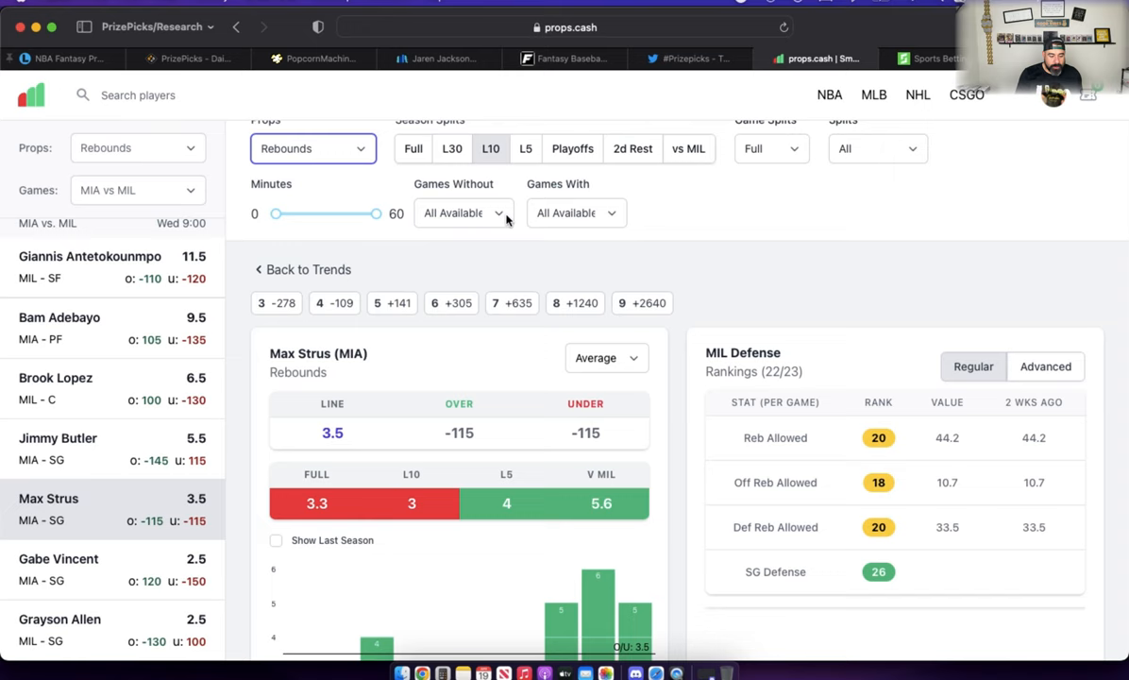
click(463, 213)
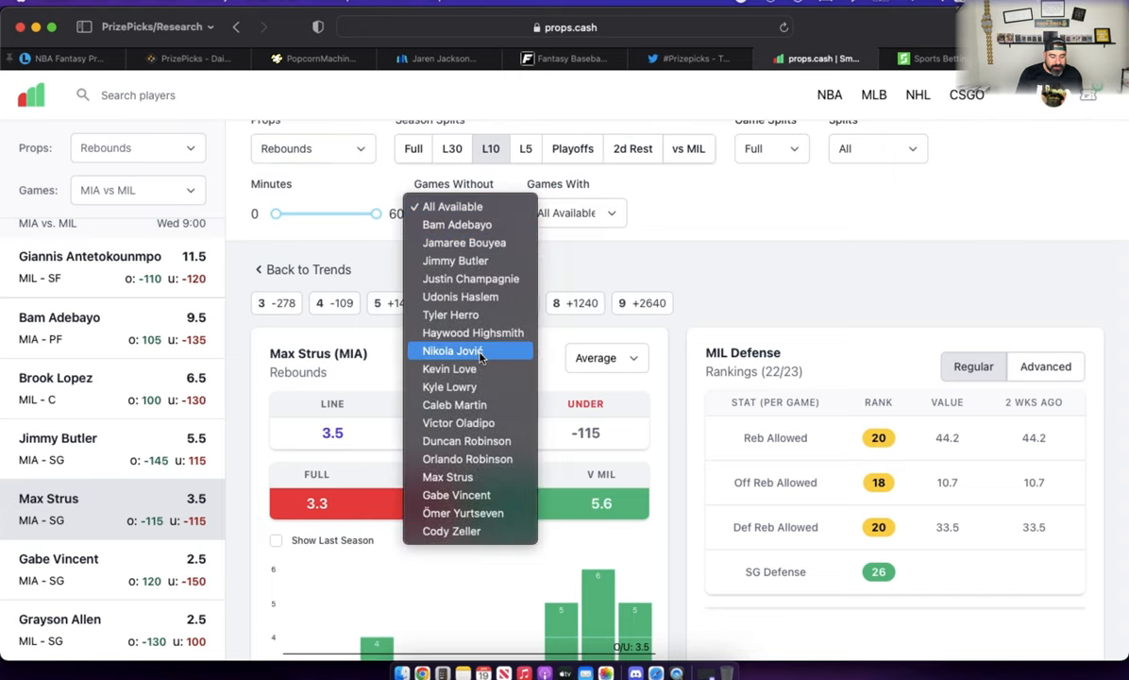
click(450, 314)
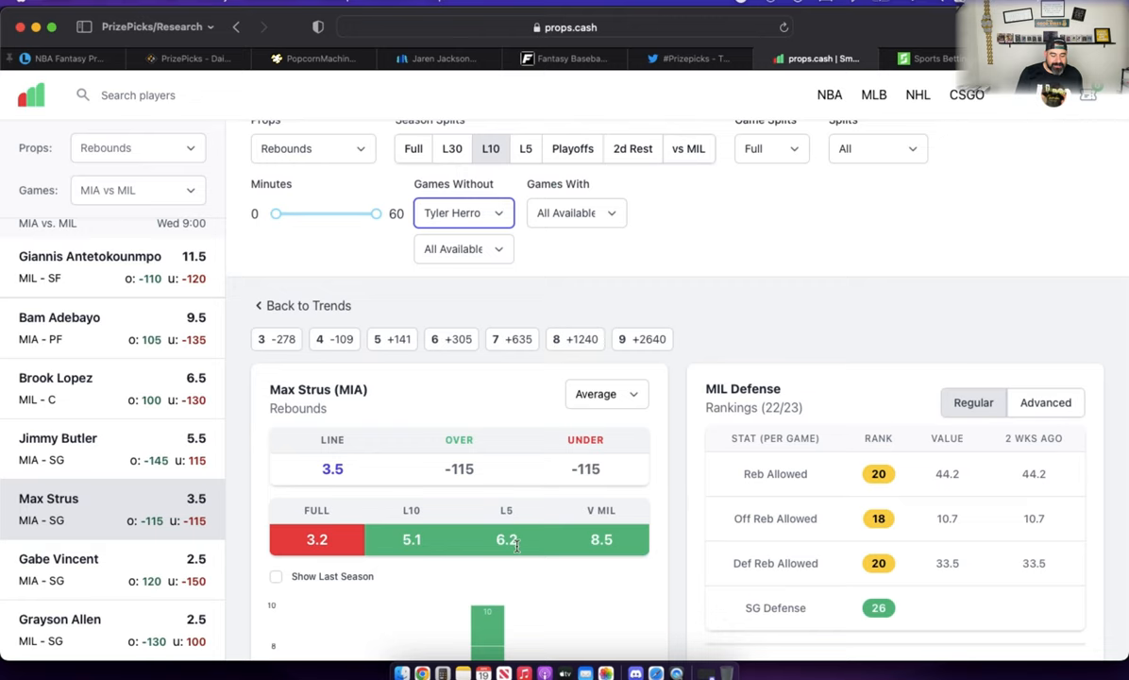
scroll(down, 3)
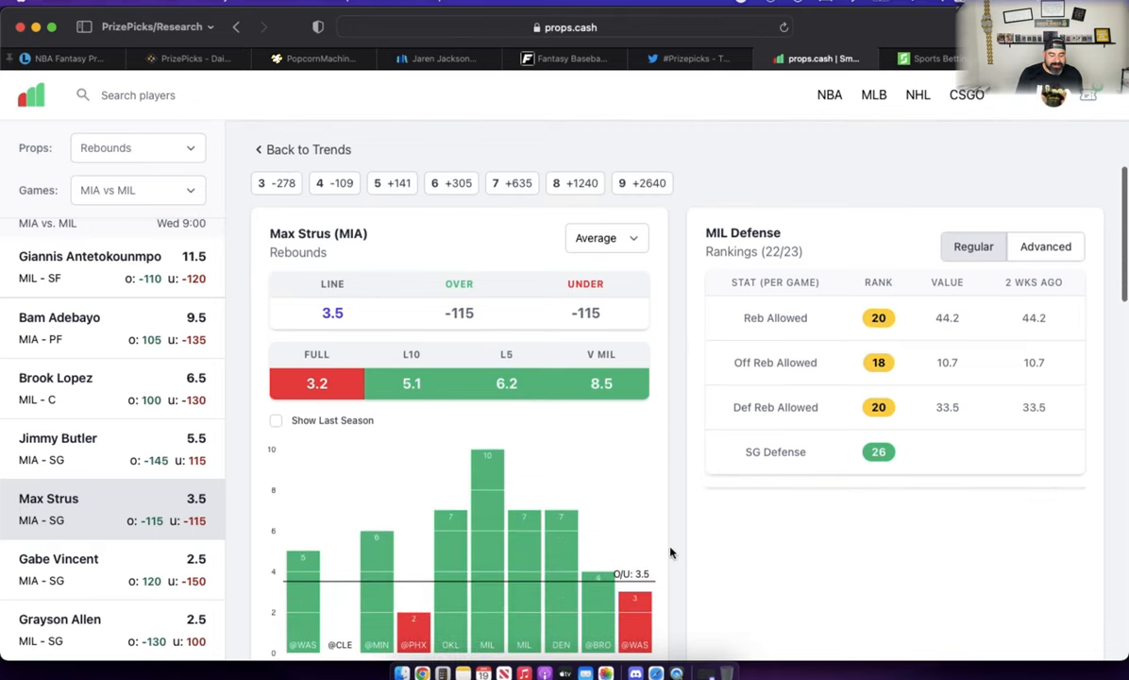
scroll(down, 3)
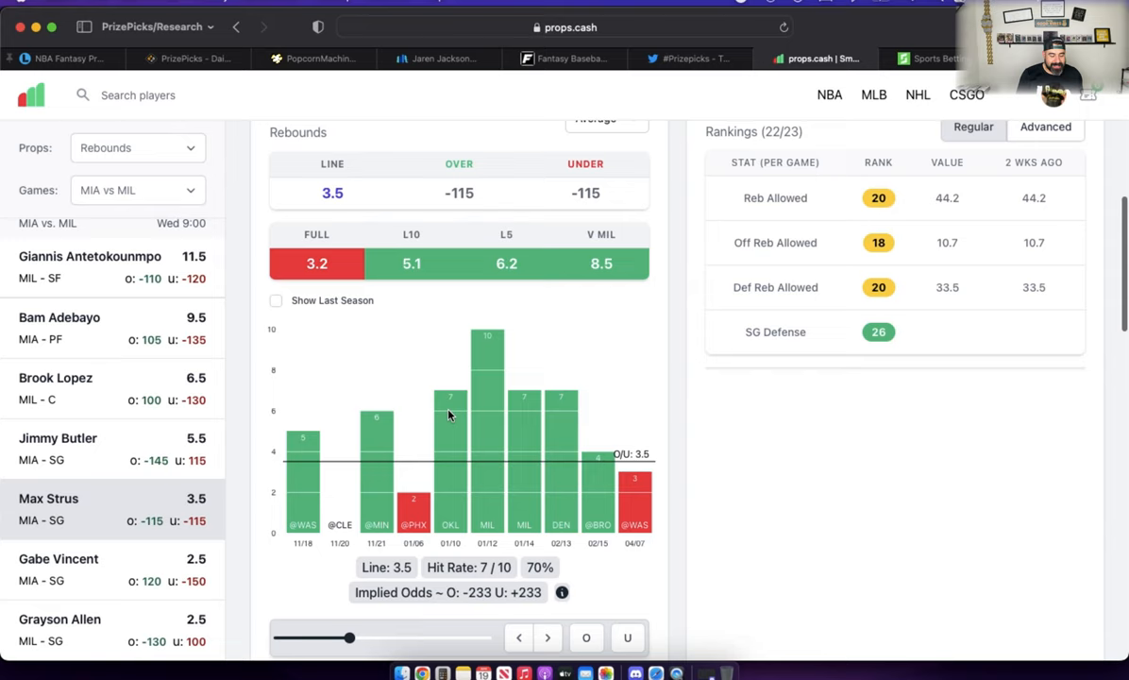
mouse_move(670, 543)
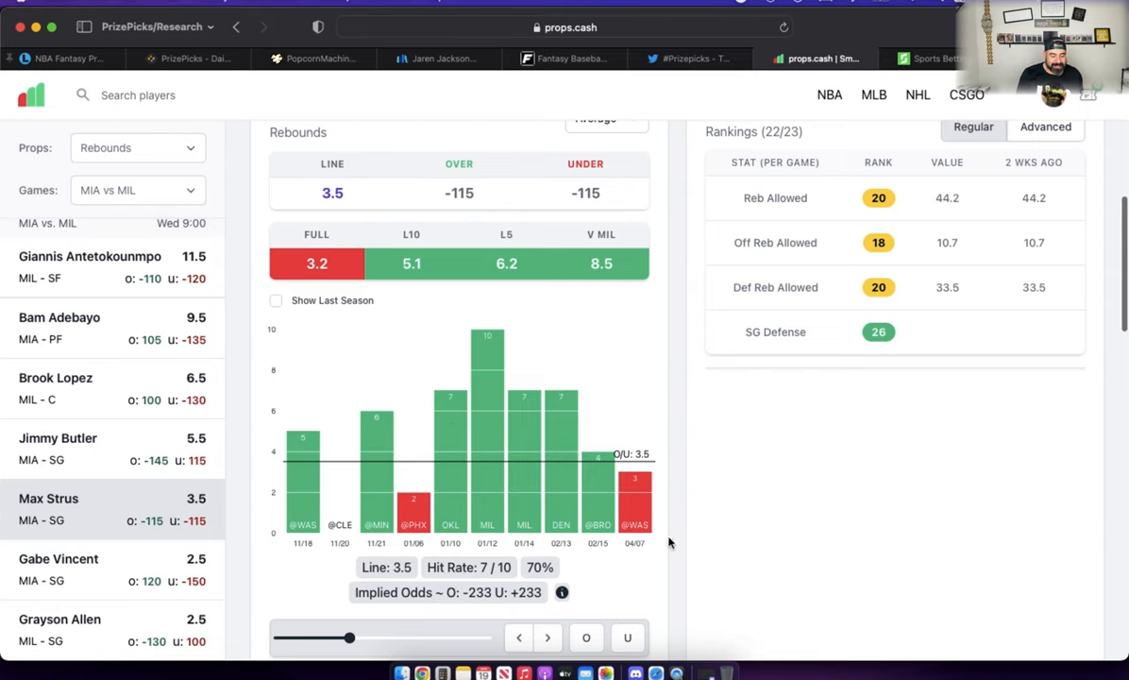
mouse_move(672, 558)
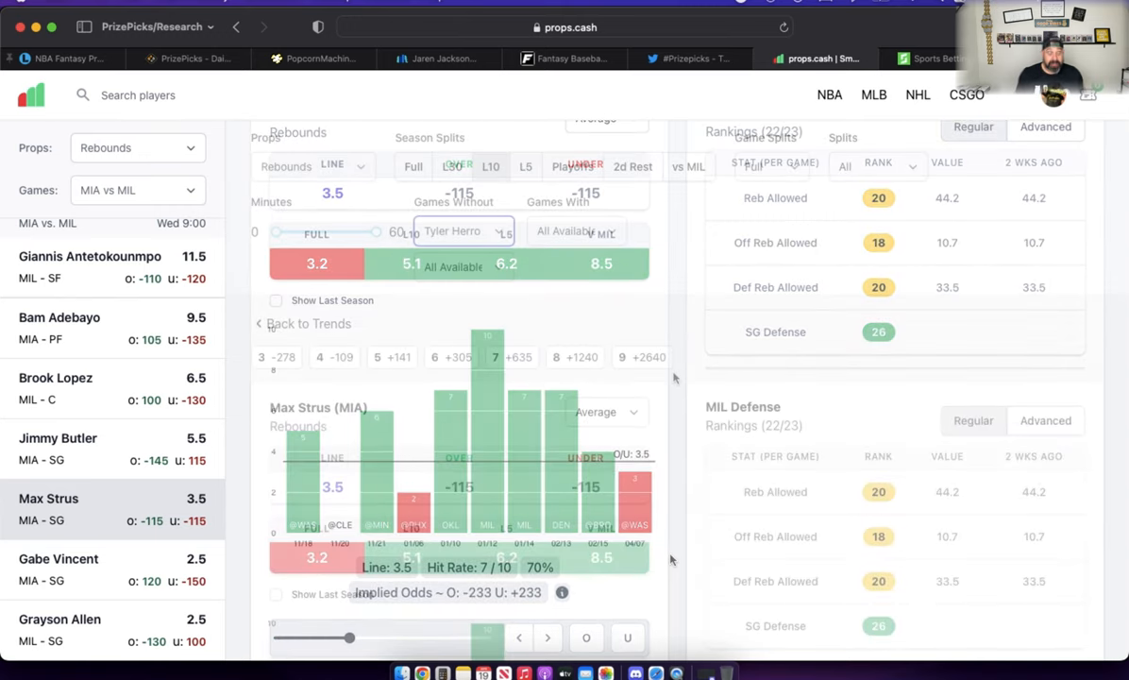
scroll(up, 3)
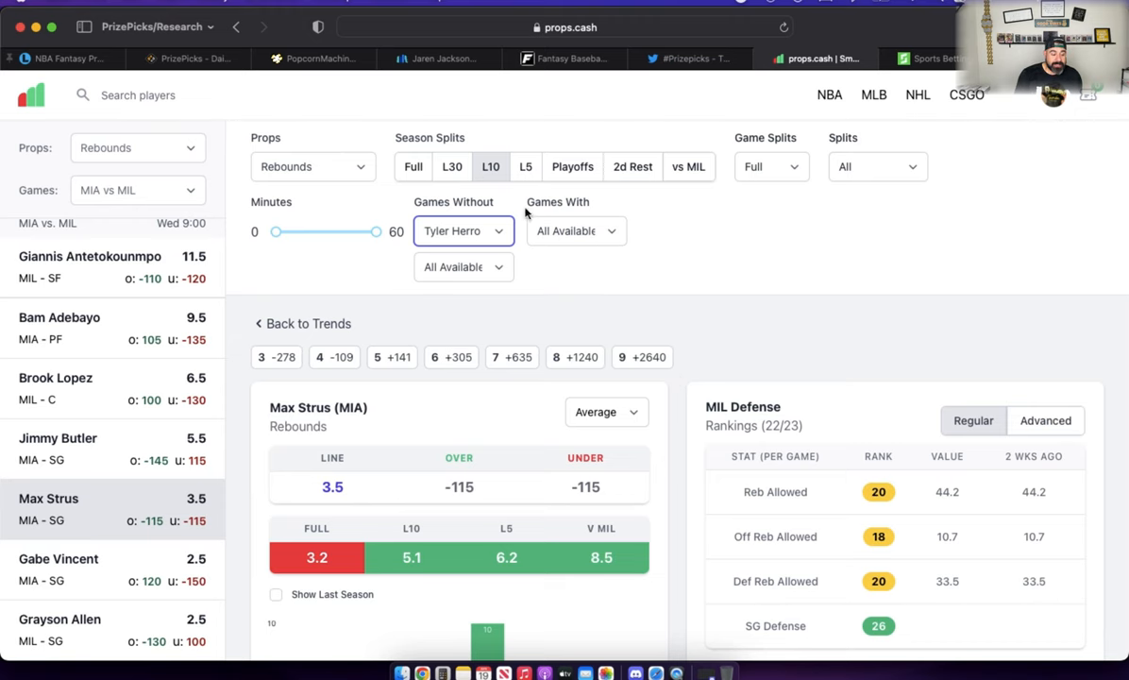
Search Towns and add Karl-Anthony Towns over 8.0 rebounds as the third pick.
click(189, 58)
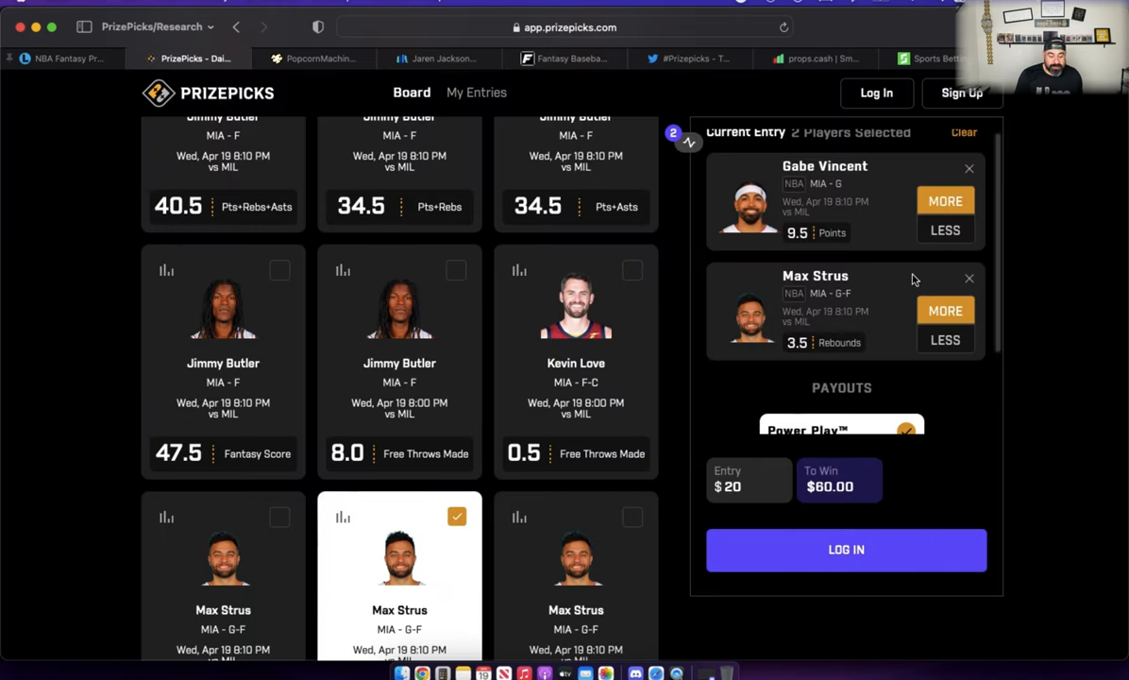
mouse_move(859, 278)
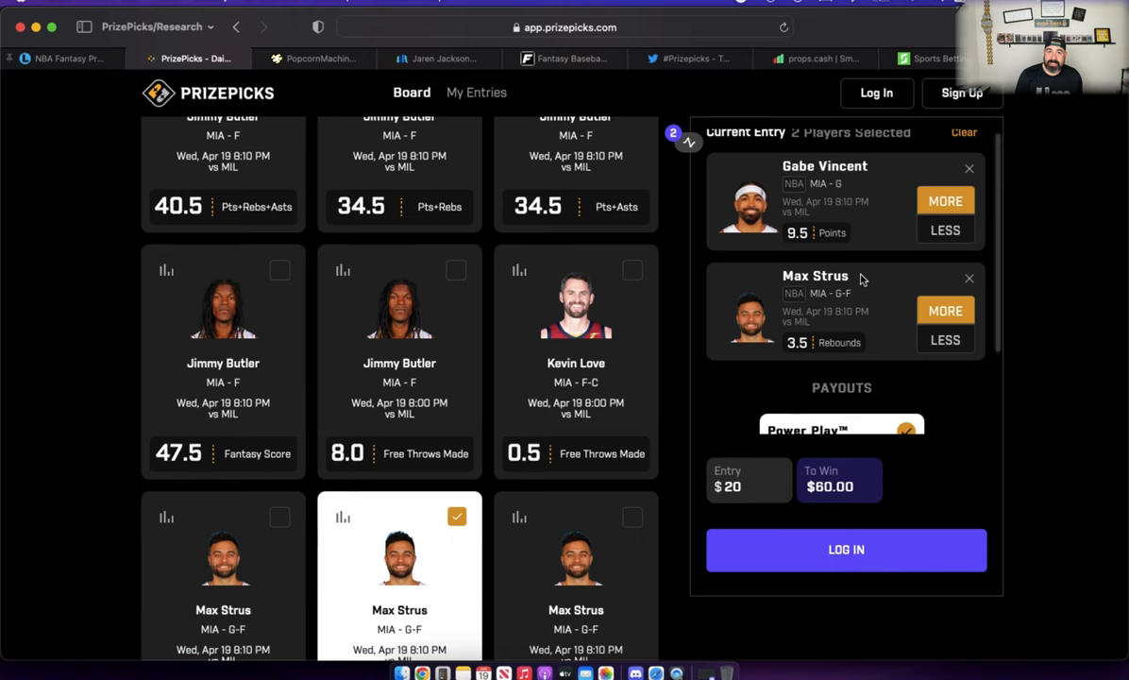
text(Towns)
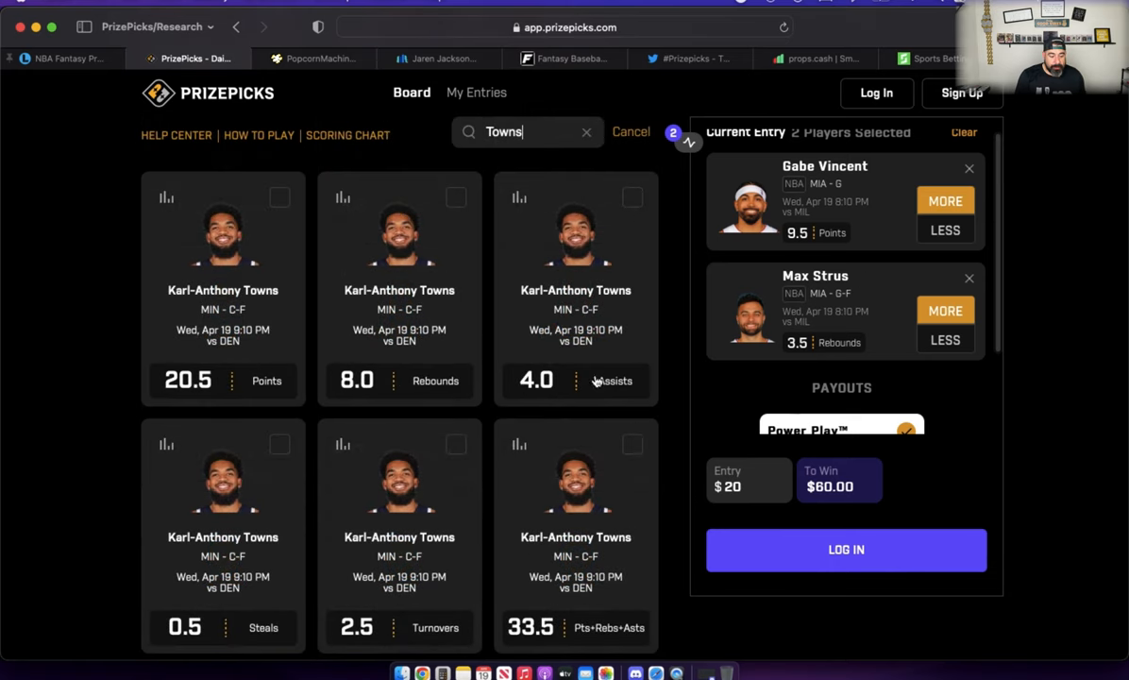
click(398, 380)
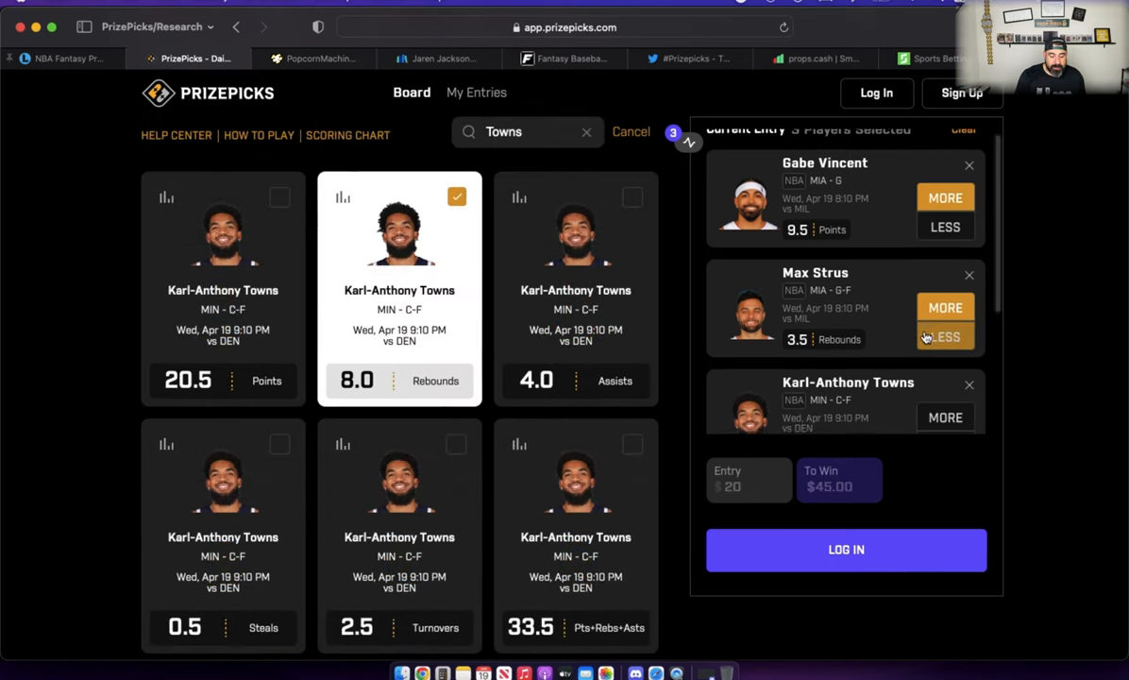
scroll(down, 3)
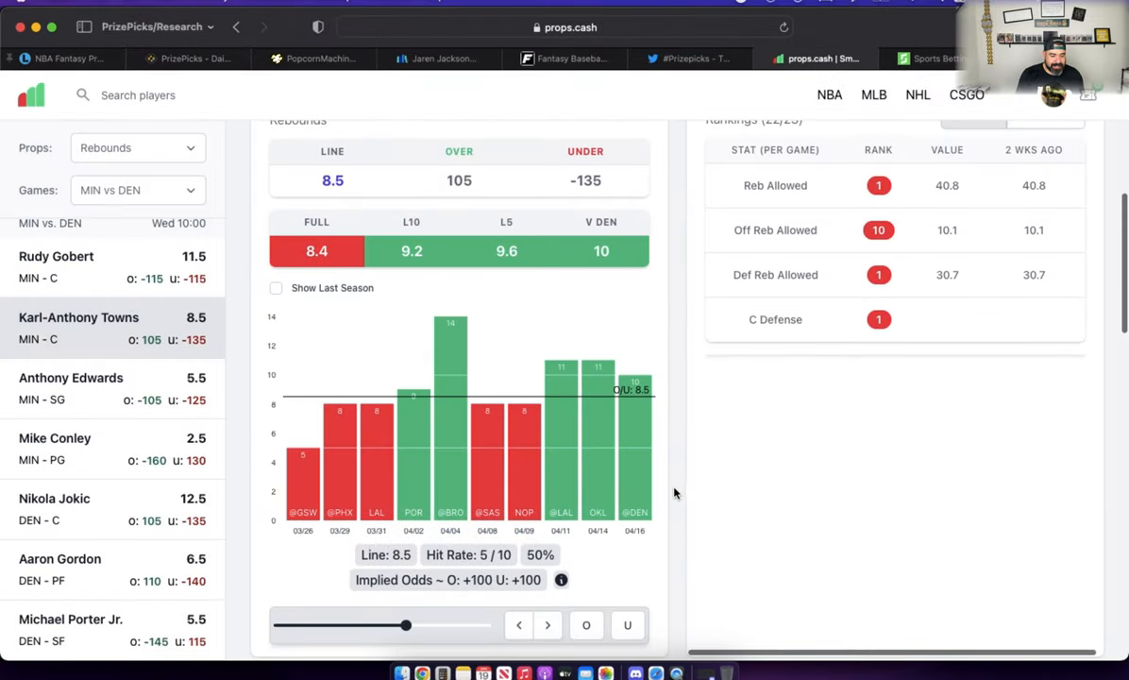
Lower Towns's rebound line from 8.5 to 8, showing a 5-of-6 hit rate.
drag(406, 624, 401, 624)
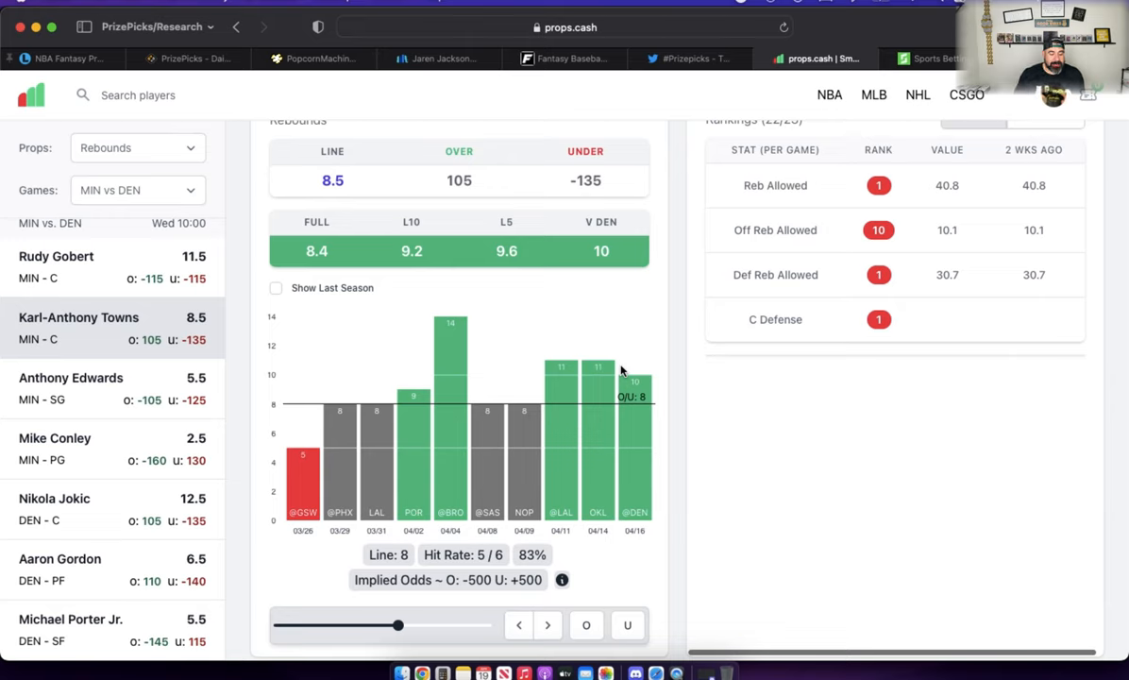
mouse_move(638, 357)
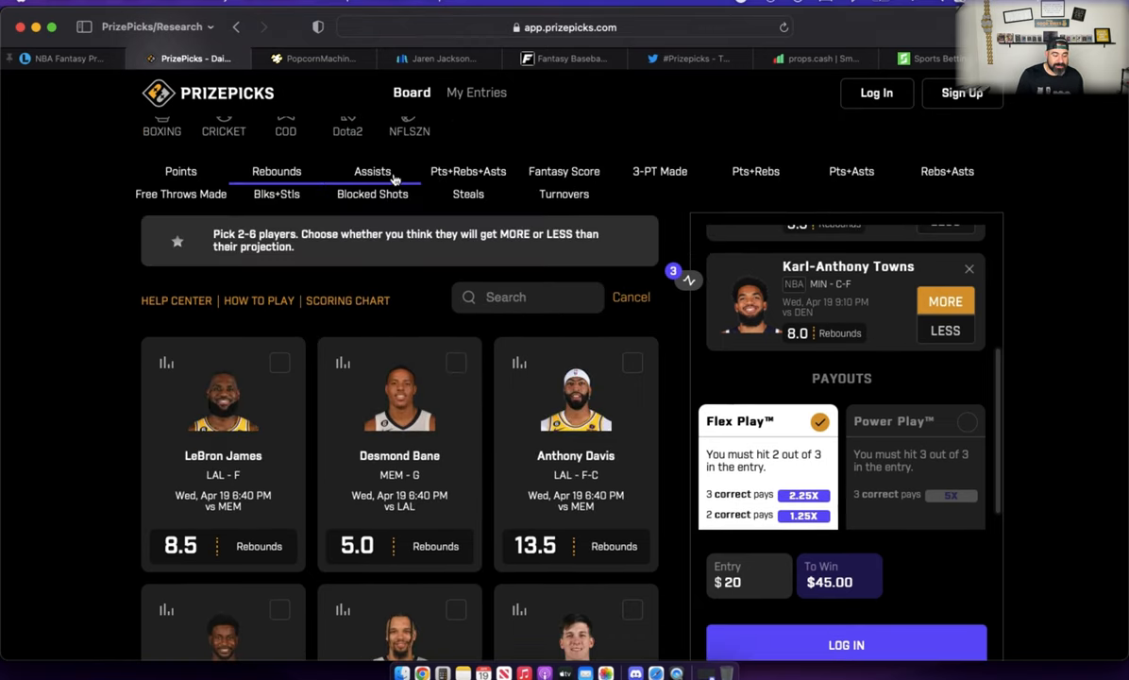
Take Desmond Bane over 5.0 assists from the Assists board as the fourth pick.
click(372, 171)
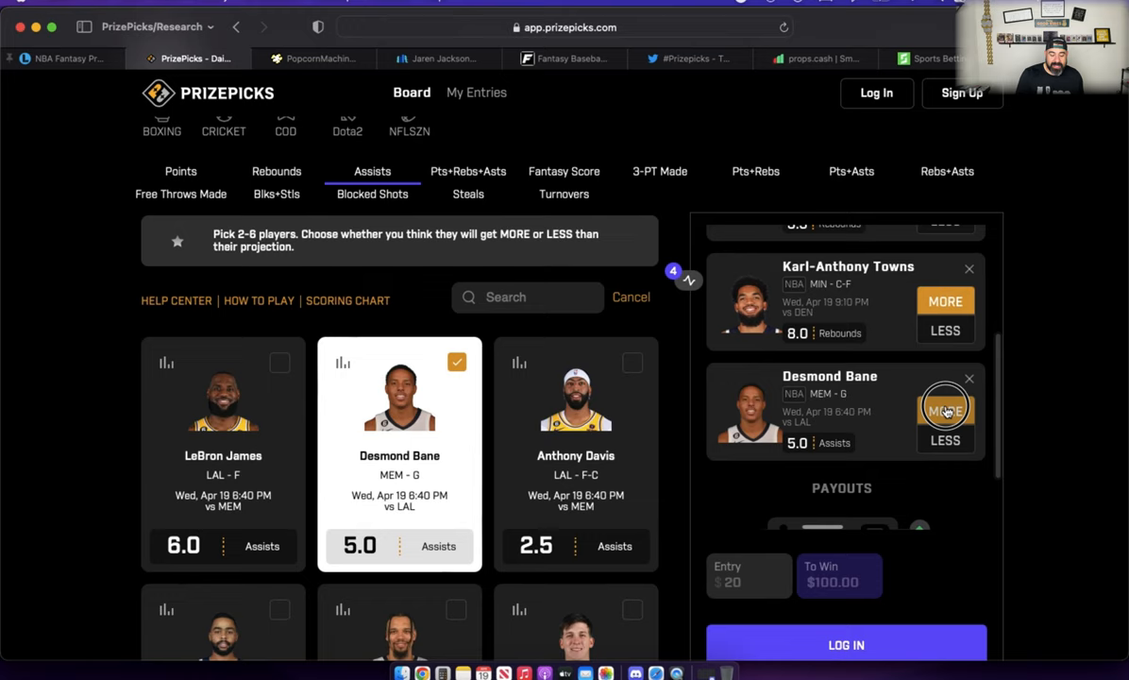
click(945, 409)
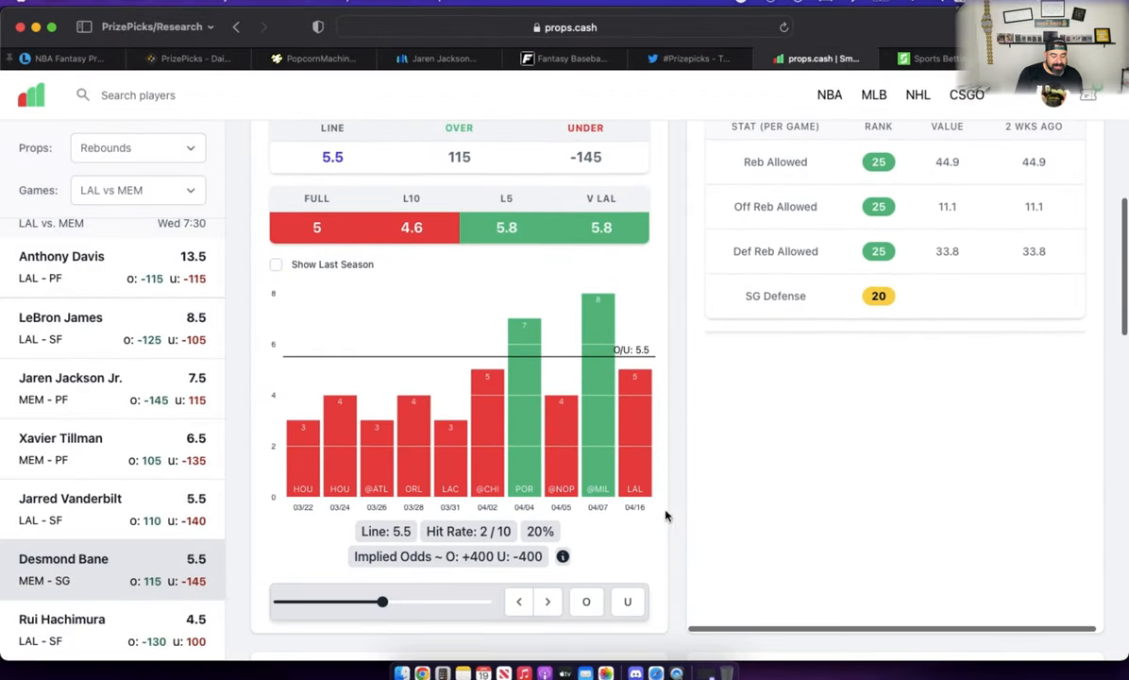
Filter Bane's rebounds to games without Ja Morant and set the line to 5, hitting 4 of 9.
drag(381, 602, 375, 603)
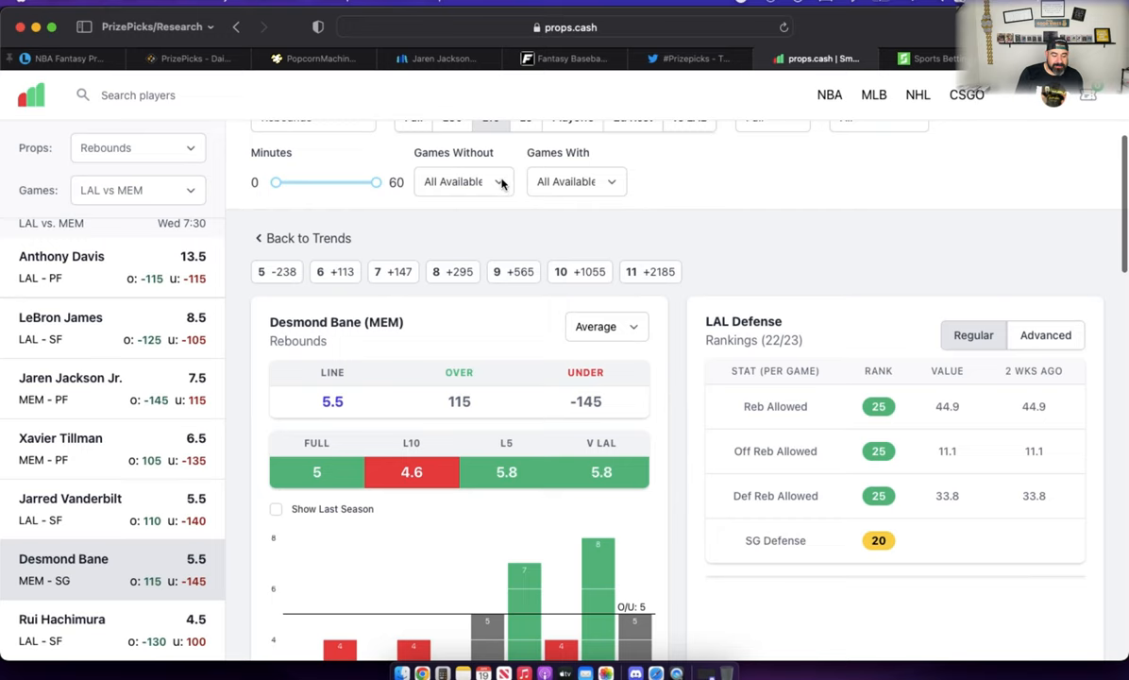
click(464, 181)
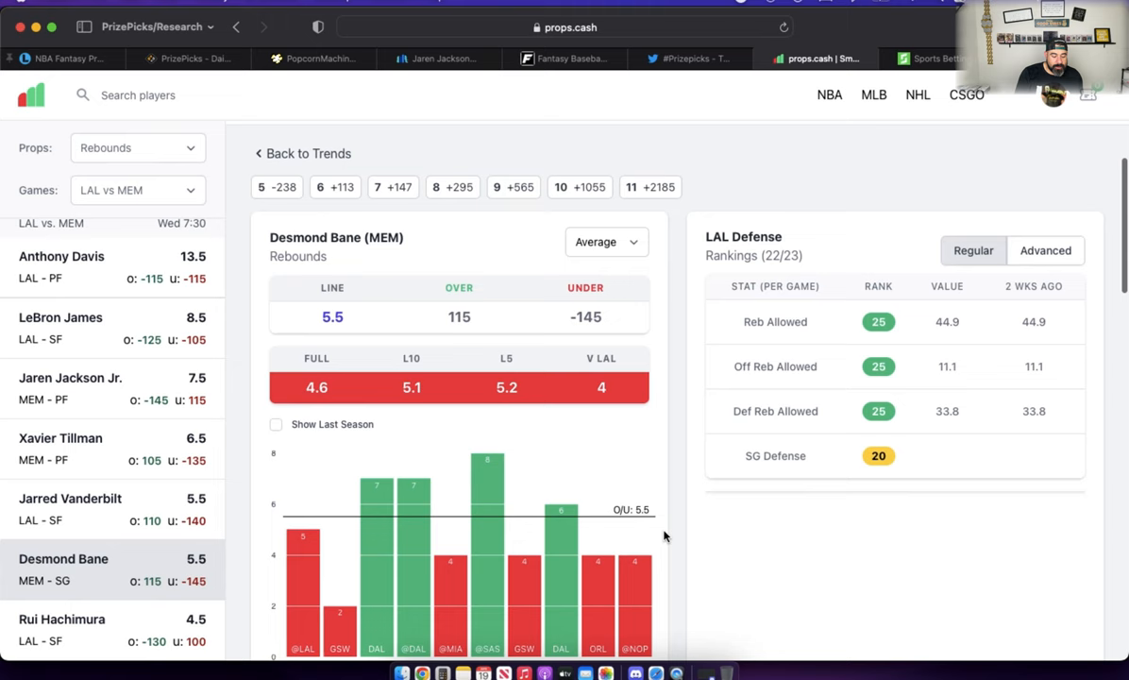
scroll(down, 3)
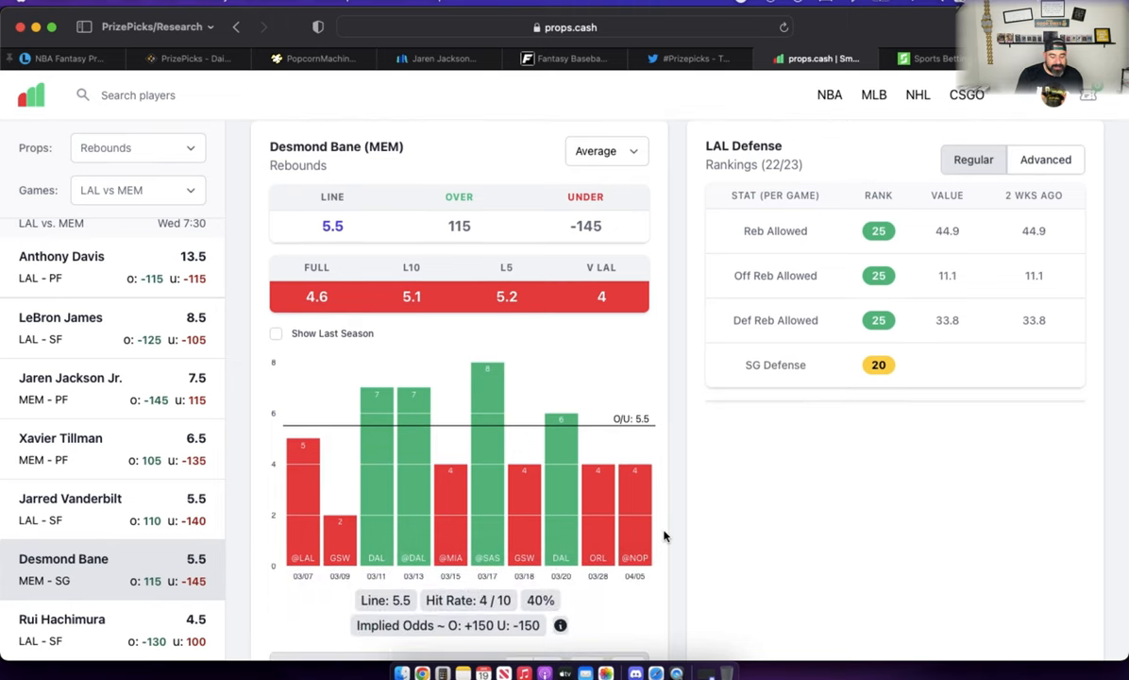
scroll(down, 3)
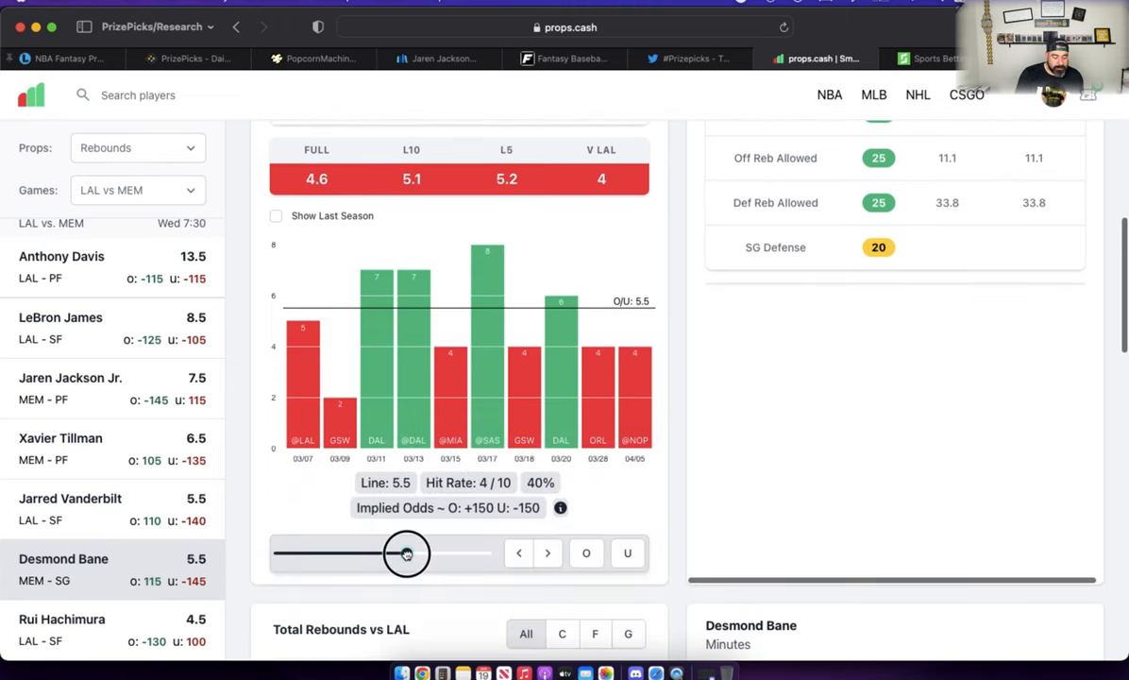
drag(406, 553, 394, 553)
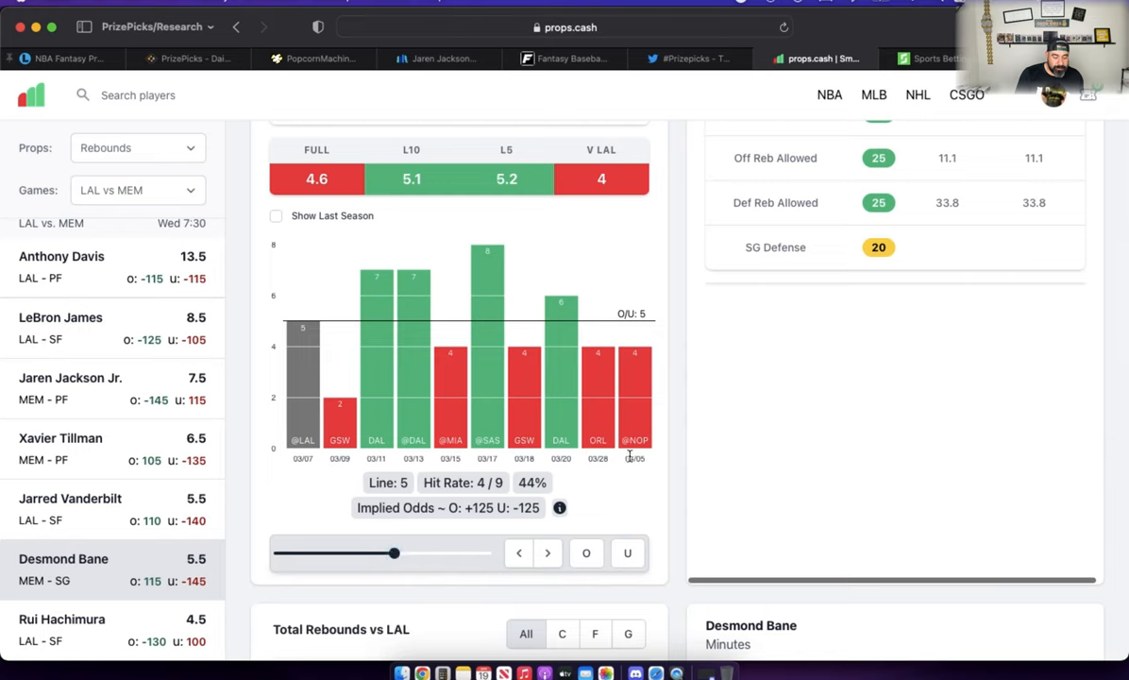
mouse_move(686, 451)
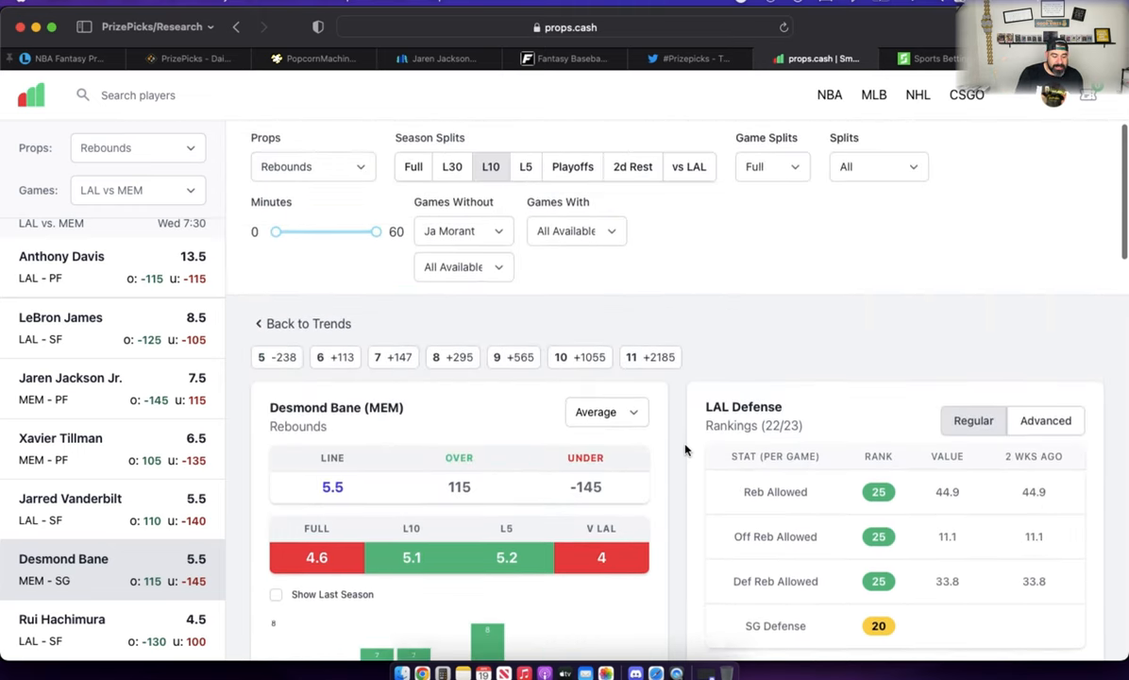
Reset Bane's Games Without filter to All Available, showing all games at the 5.5 line.
scroll(down, 3)
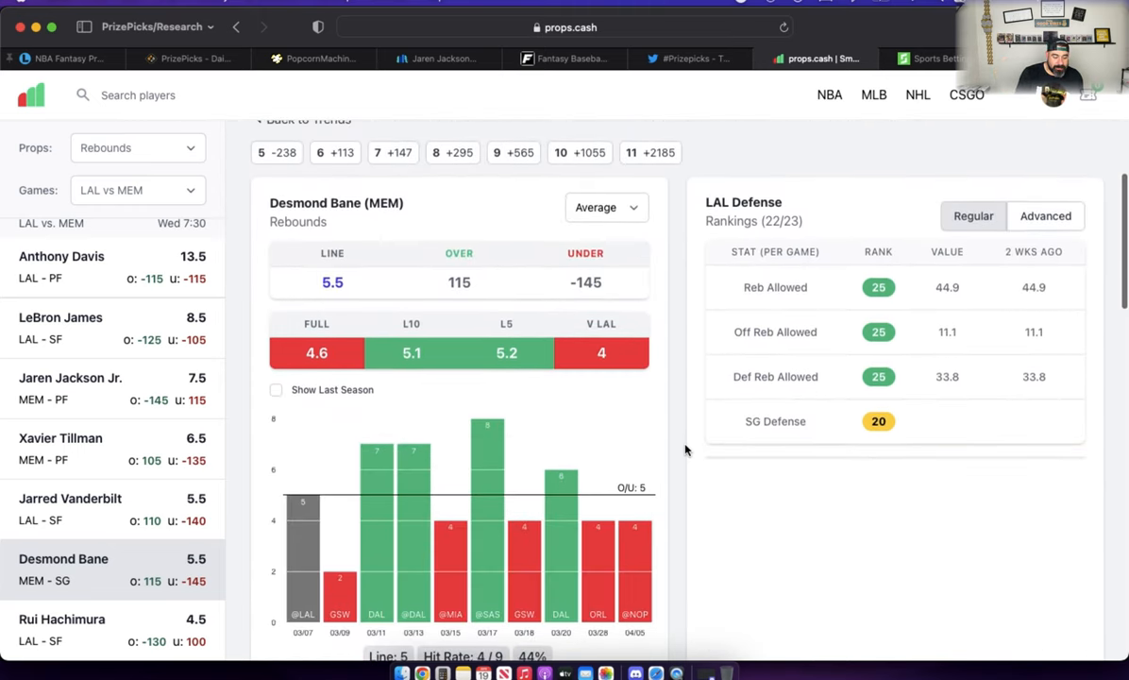
scroll(down, 3)
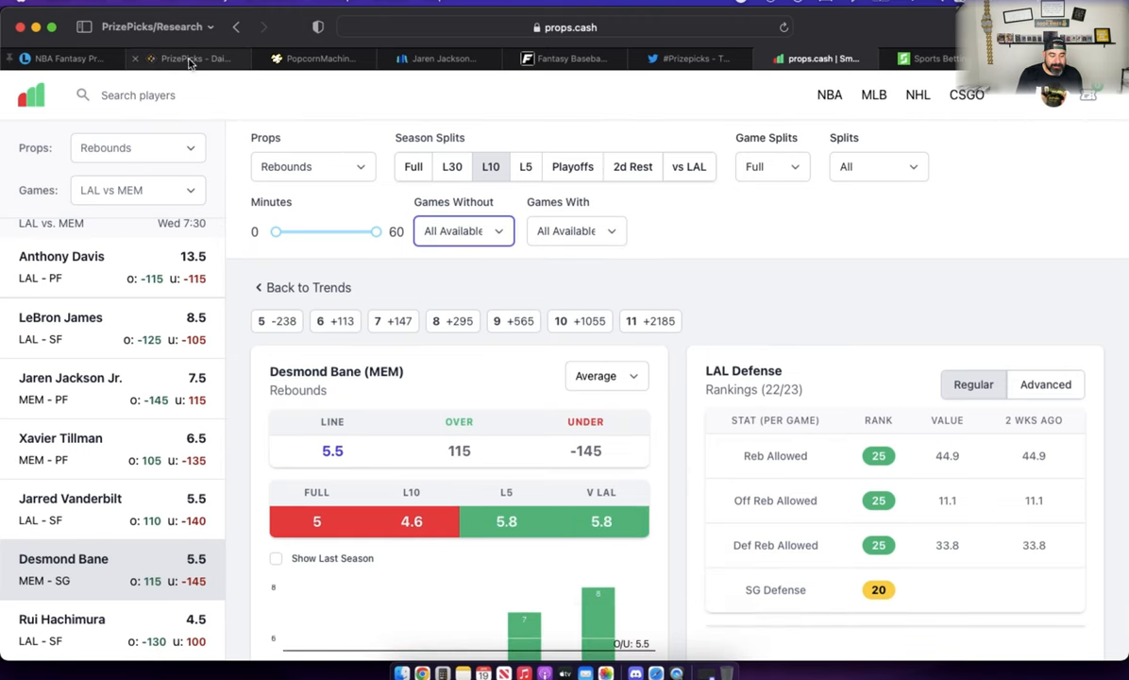
Return to PrizePicks and review the $20 four-over entry: Vincent, Strus, Towns, Bane over 5.0 assists.
click(189, 59)
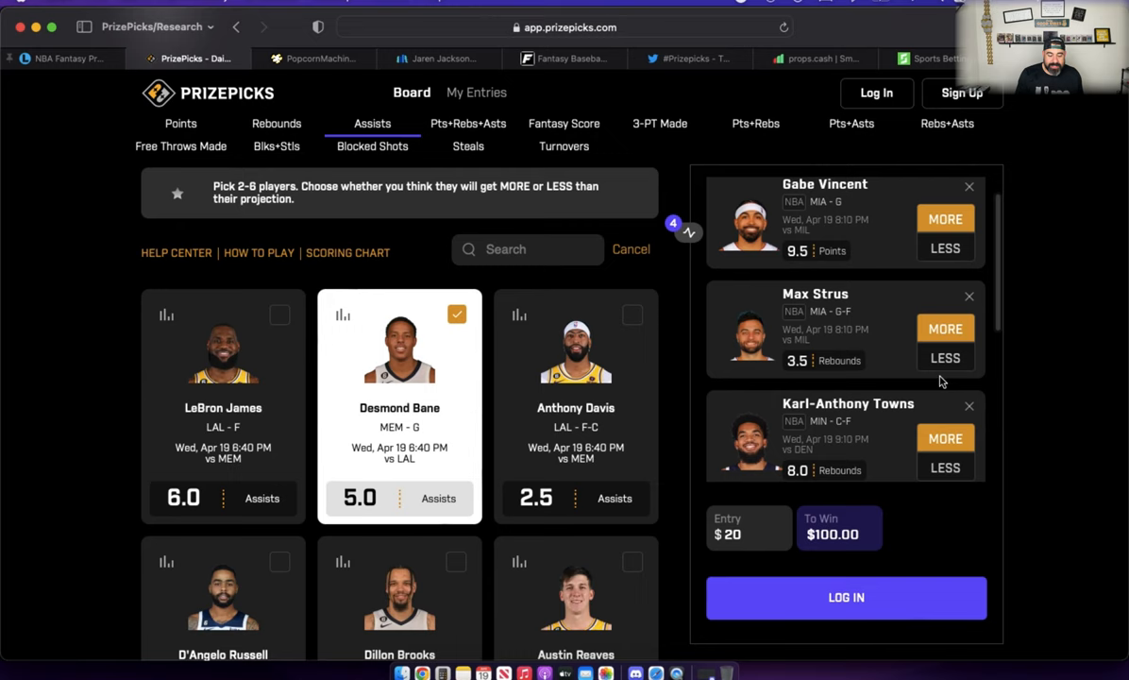
scroll(down, 3)
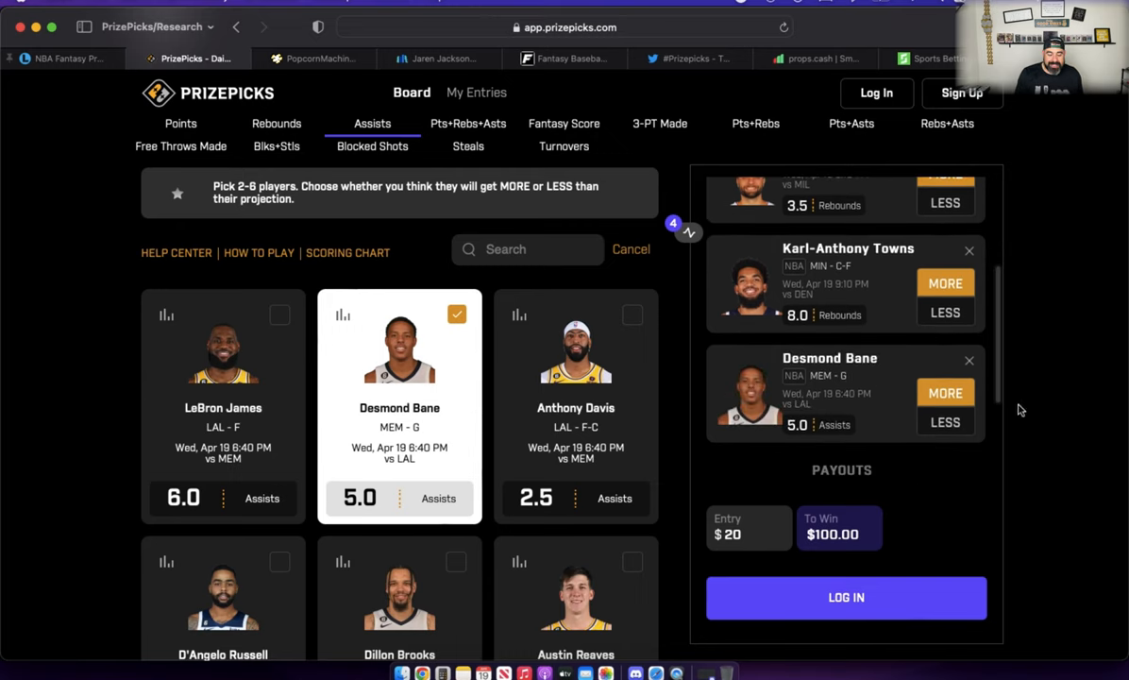